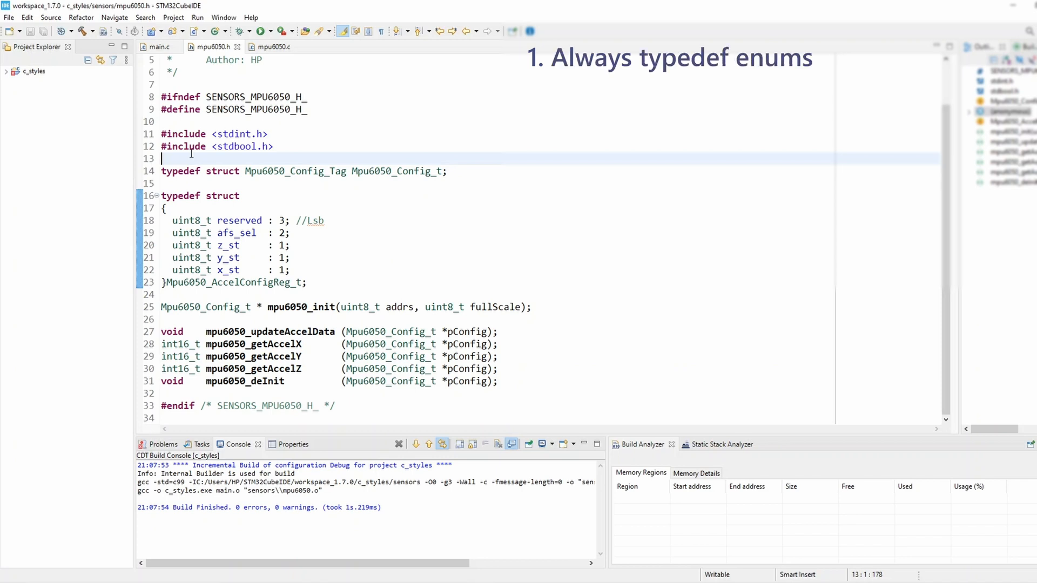
# Insert an empty typedef enum { }; skeleton on a new line above the Mpu6050_Config_t typedef
pyautogui.press('Enter')
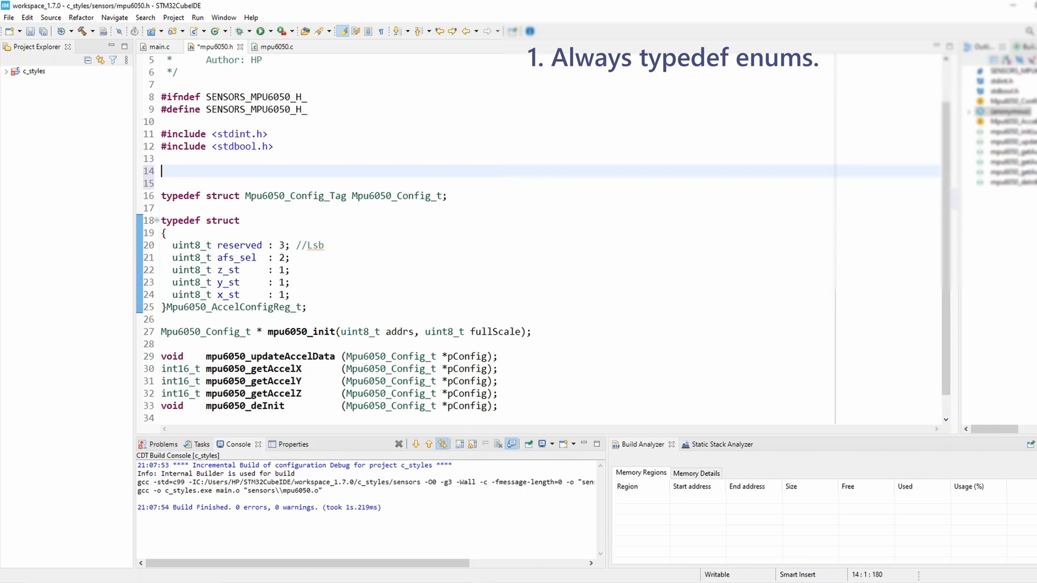
pyautogui.write('typedef e')
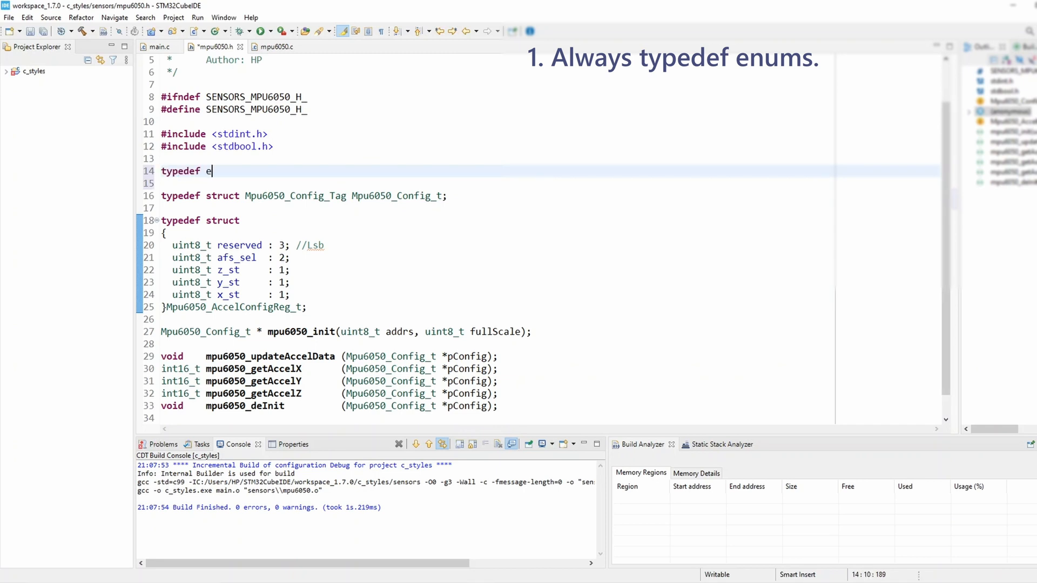
pyautogui.write('num')
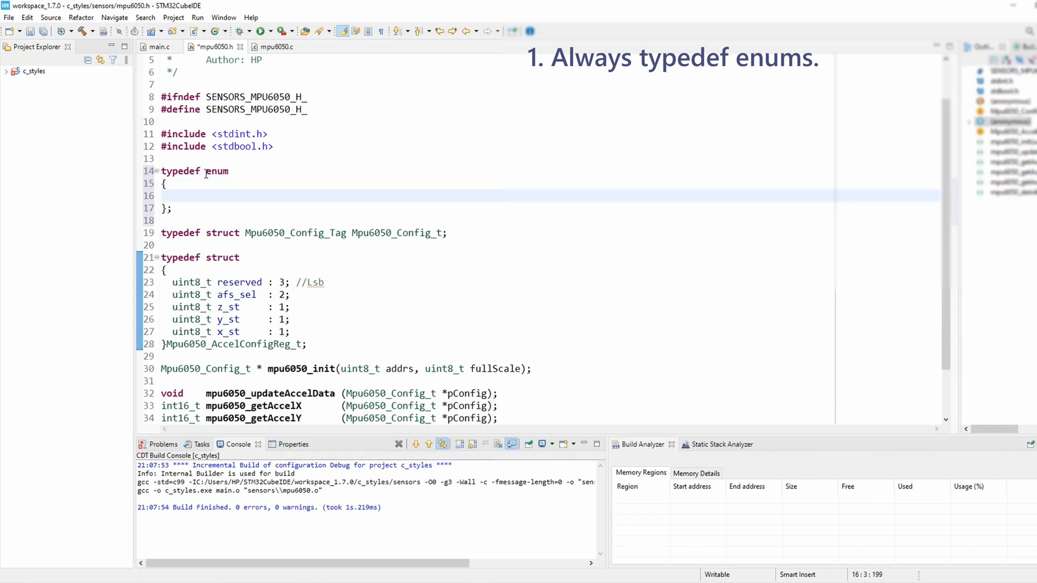
pyautogui.click(172, 196)
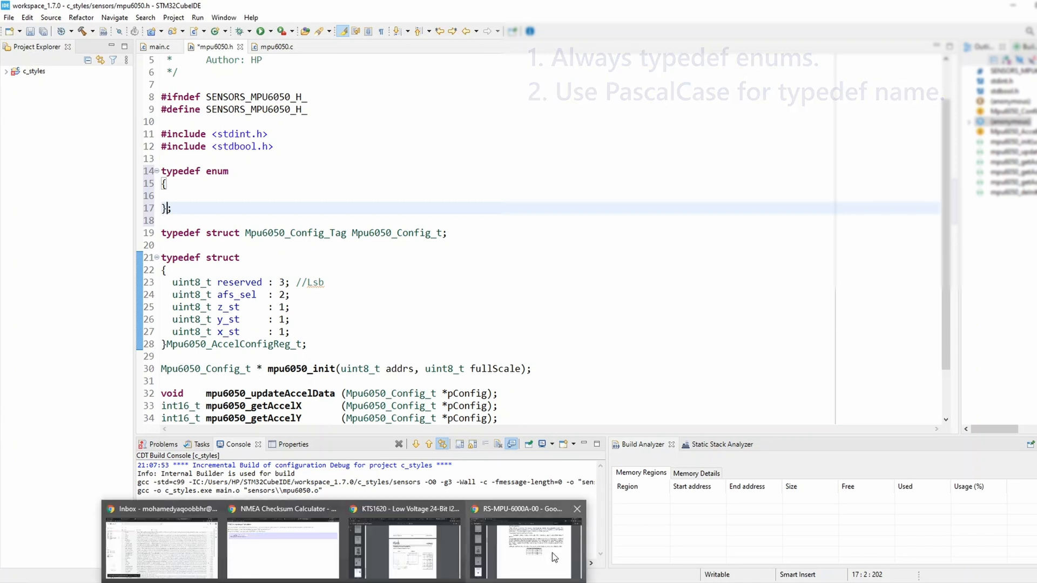
pyautogui.click(525, 543)
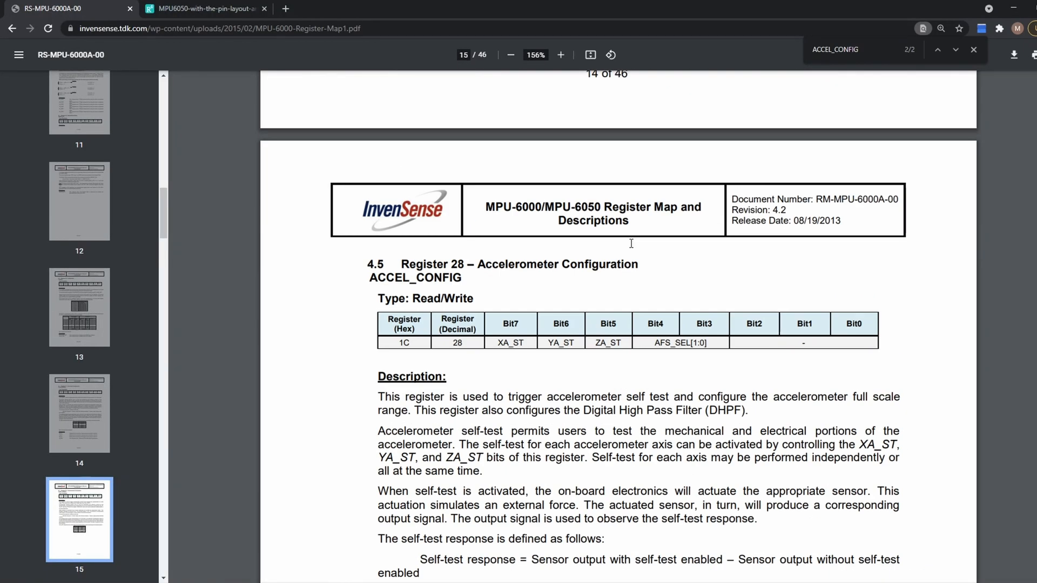
pyautogui.moveTo(694, 355)
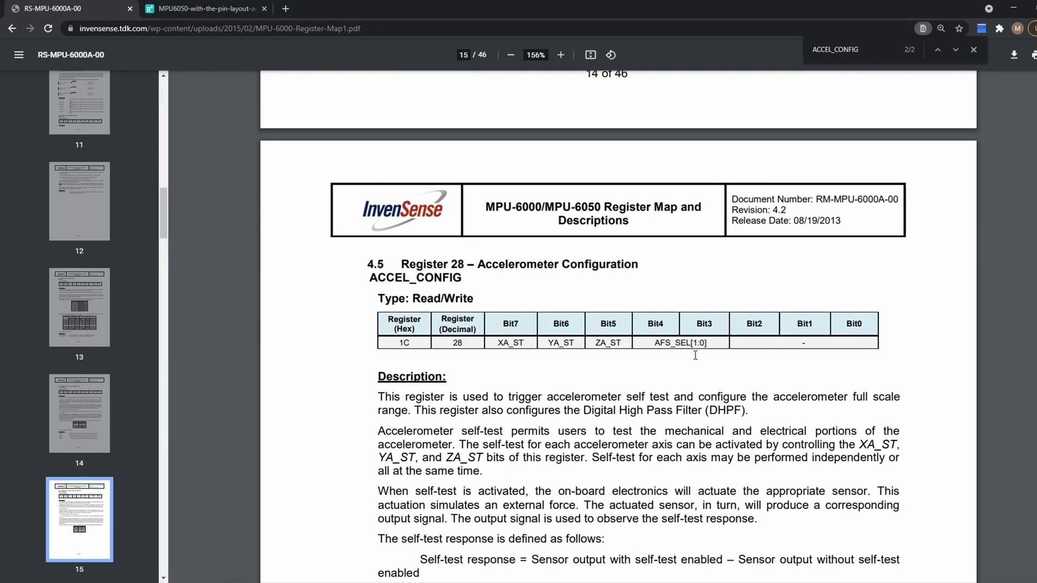
pyautogui.scroll(-3)
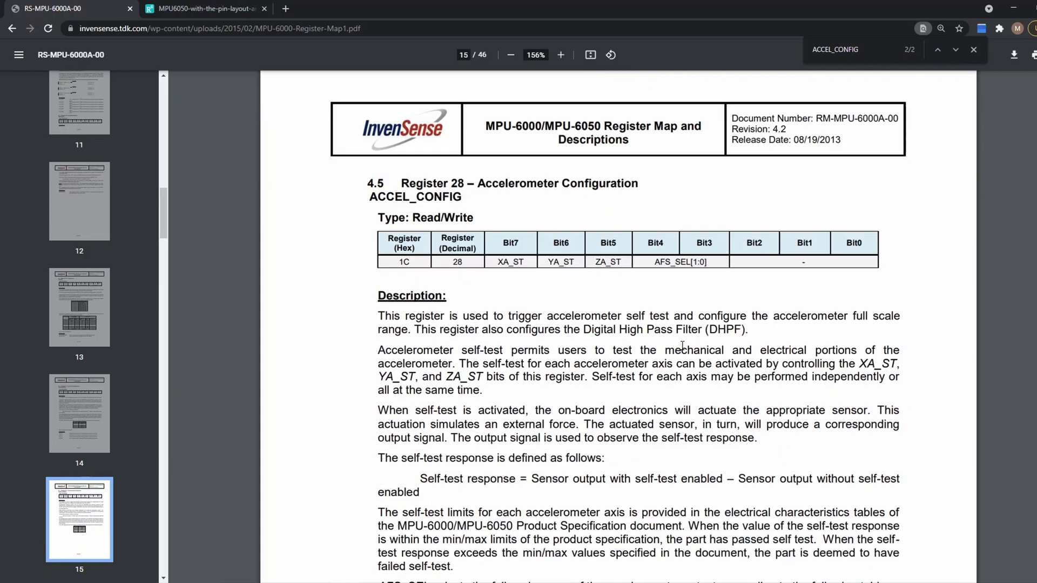
pyautogui.scroll(-3)
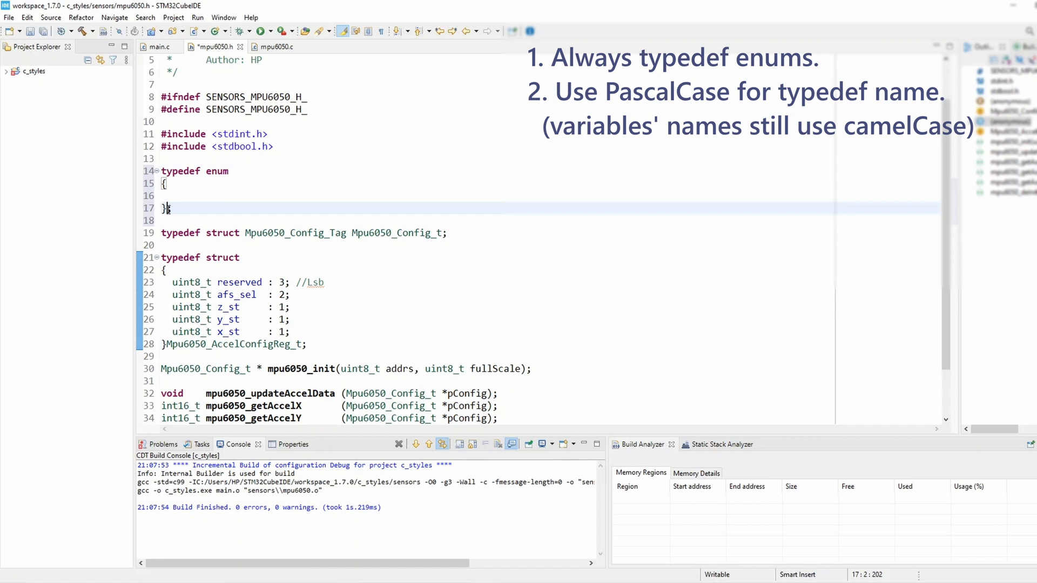
# Name the empty enum typedef AccelFullScale_e in mpu6050.h and save
pyautogui.write('Accel')
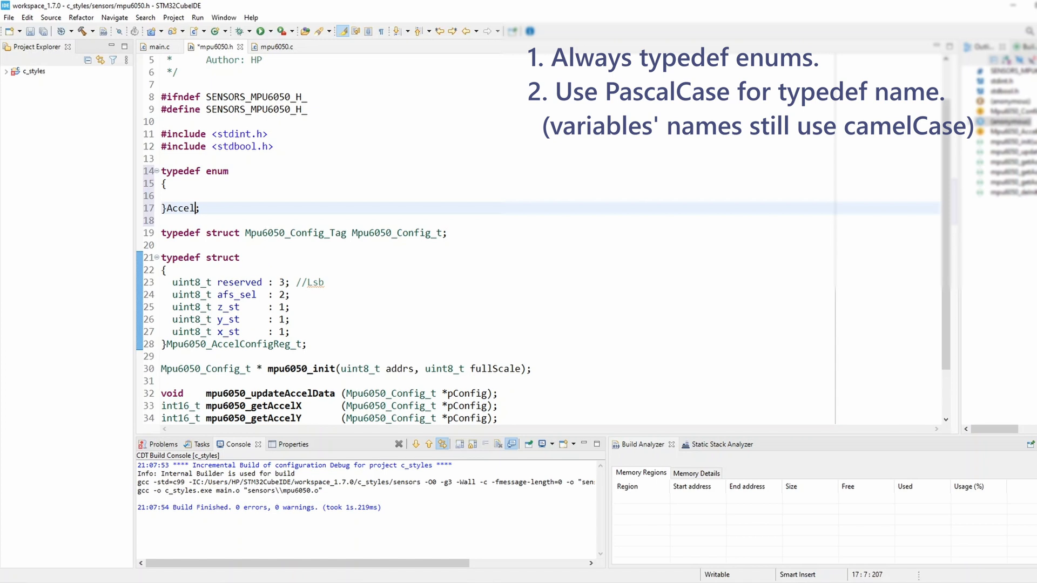
pyautogui.write('FullScale')
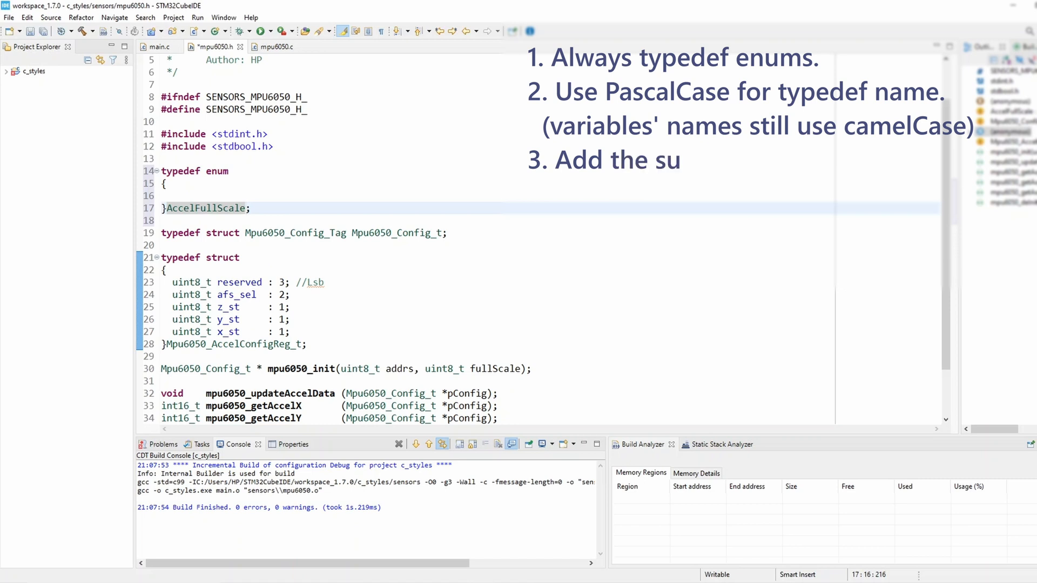
pyautogui.write('ffix')
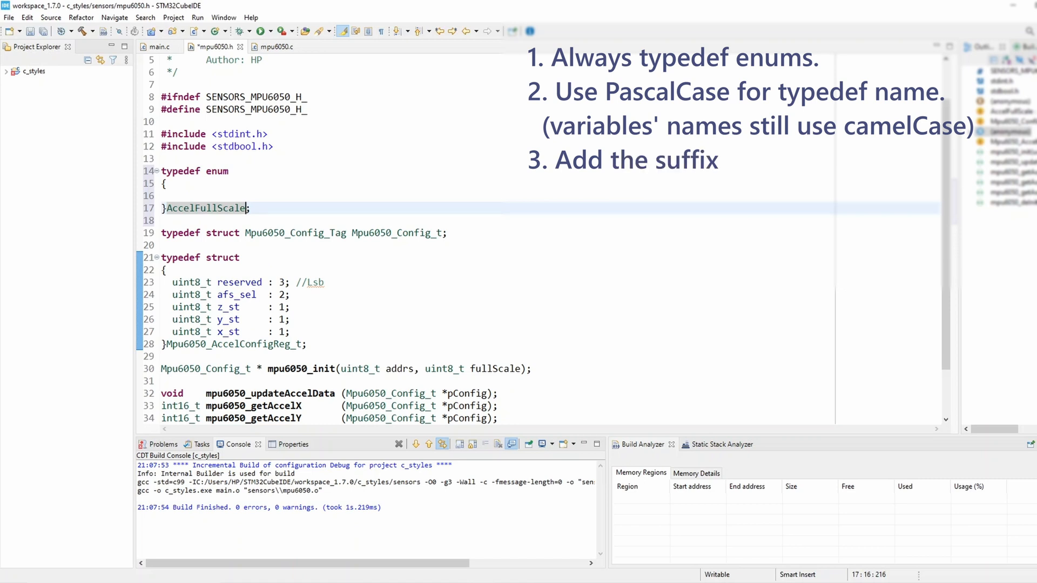
pyautogui.write('_e')
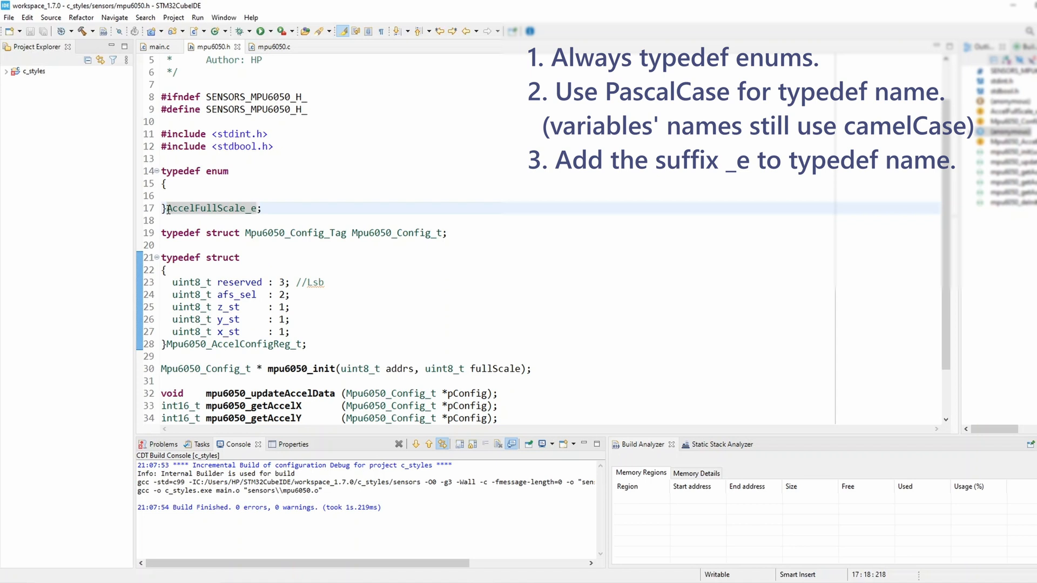
pyautogui.doubleClick(180, 172)
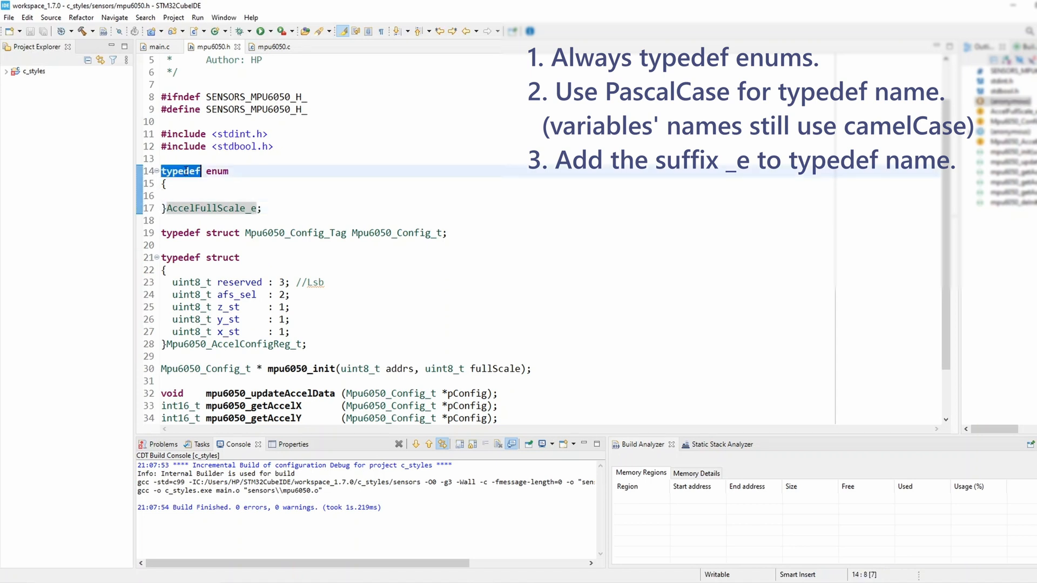
pyautogui.doubleClick(205, 208)
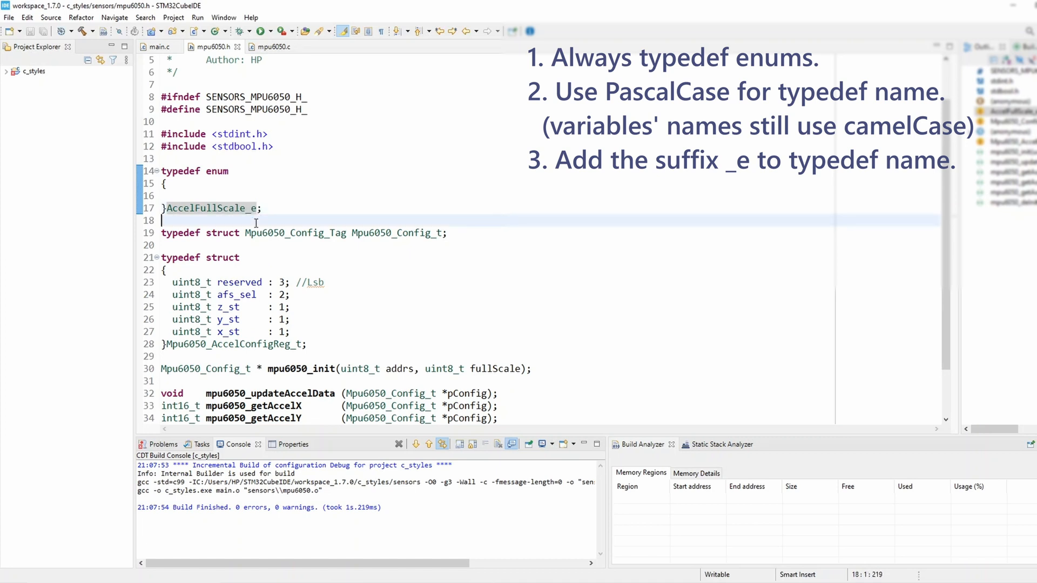
# Add the first enum element AccelFullScale_2g = 0, inside the braces
pyautogui.doubleClick(211, 209)
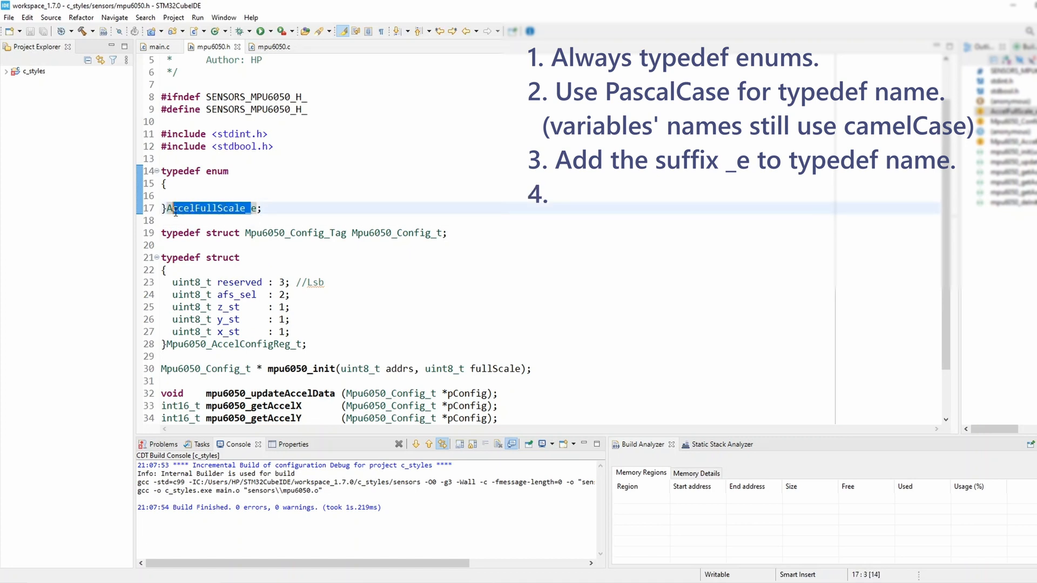
pyautogui.write('Element names should start with')
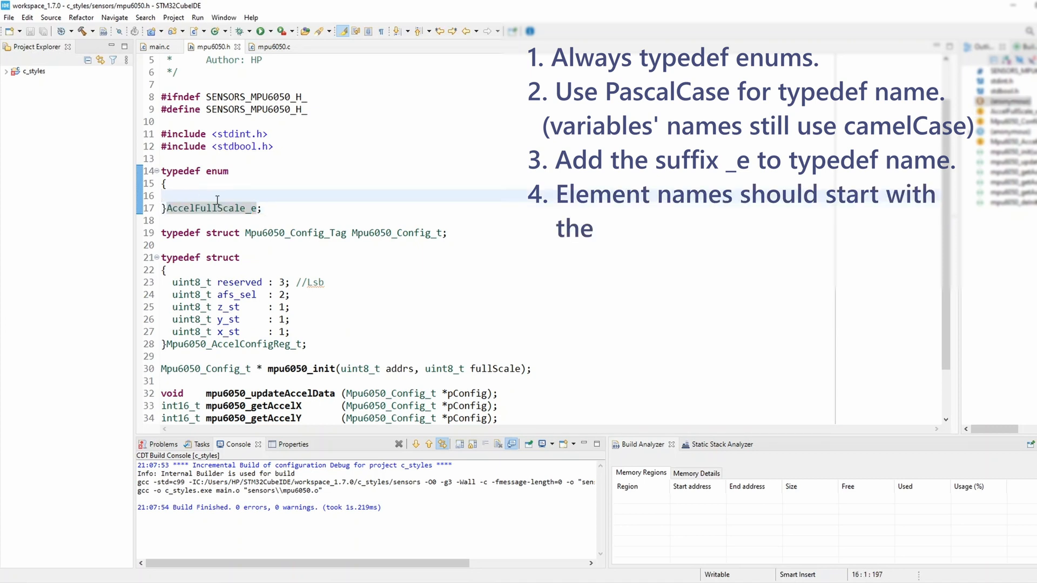
pyautogui.write('AccelFullScale_2g,')
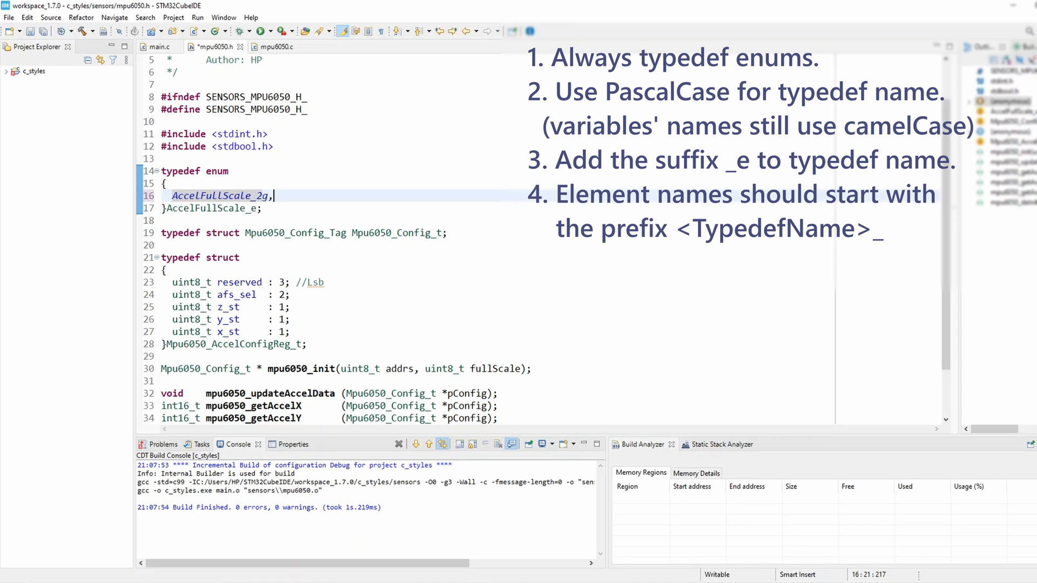
pyautogui.write('=')
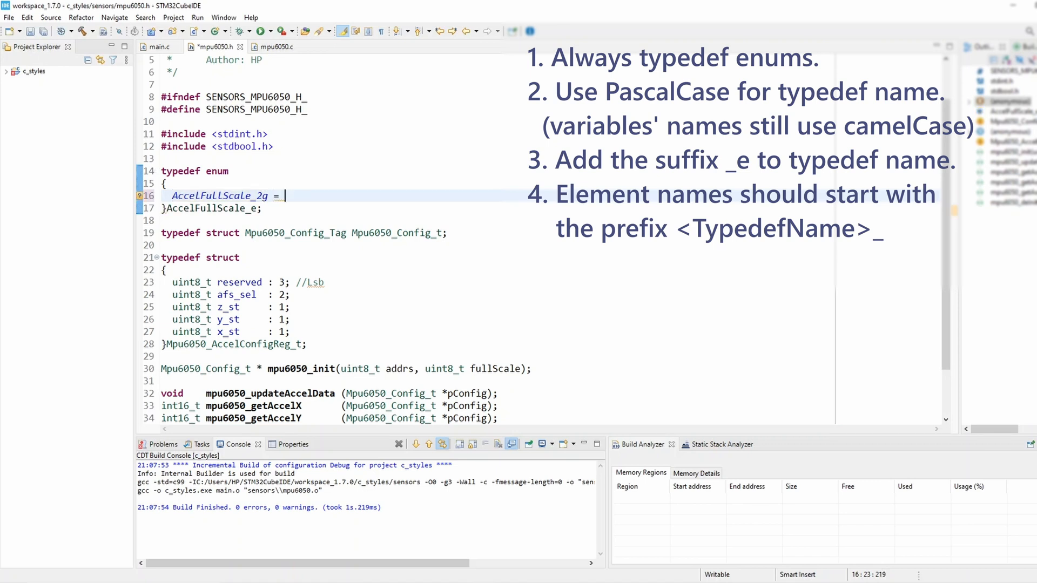
pyautogui.write('0,')
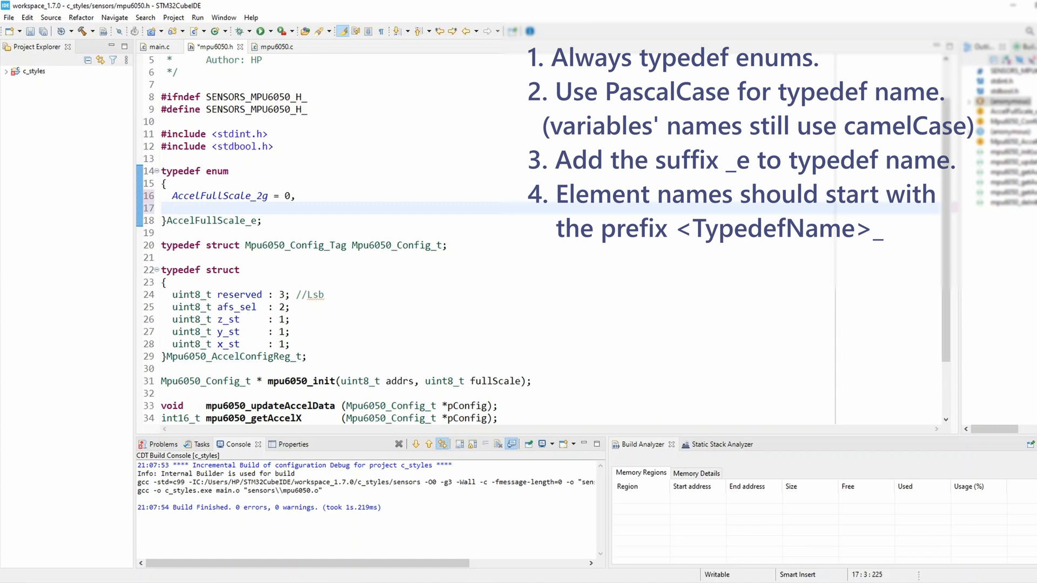
# Add the remaining elements AccelFullScale_4g, AccelFullScale_8g and AccelFullScale_16g, one per line
pyautogui.click(173, 208)
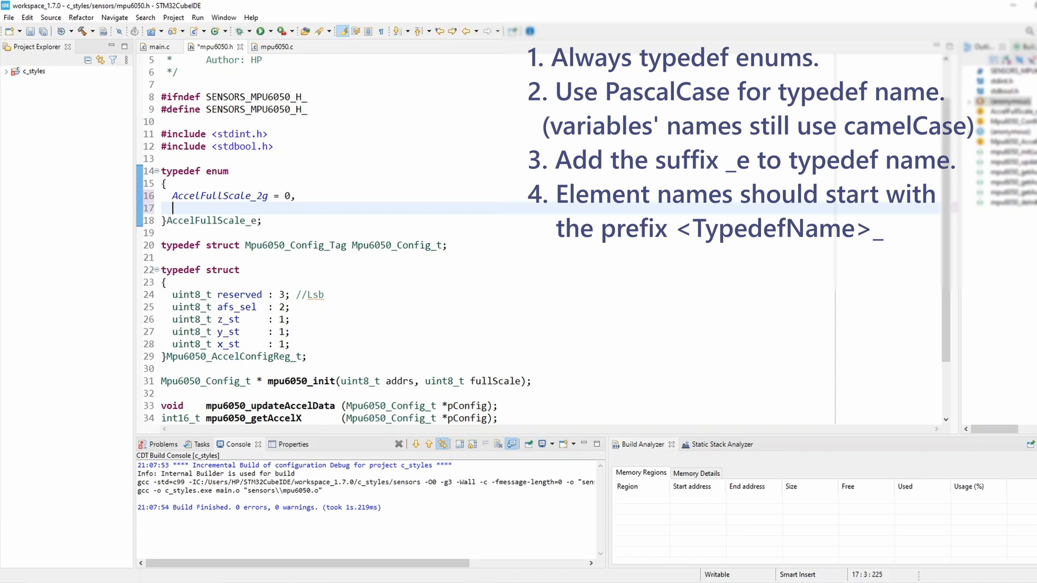
pyautogui.write('AccelFullScale_')
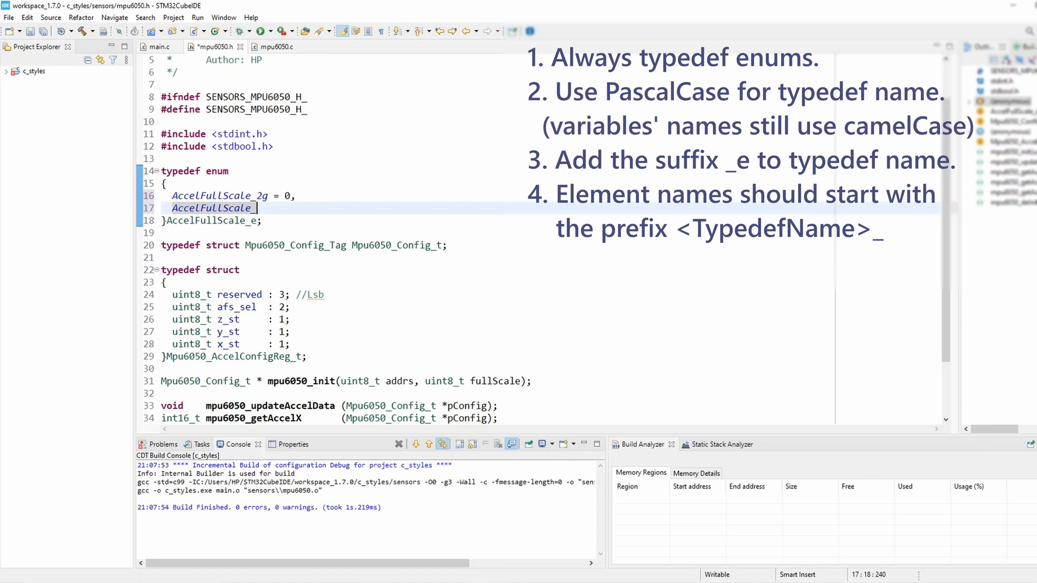
pyautogui.write('4g')
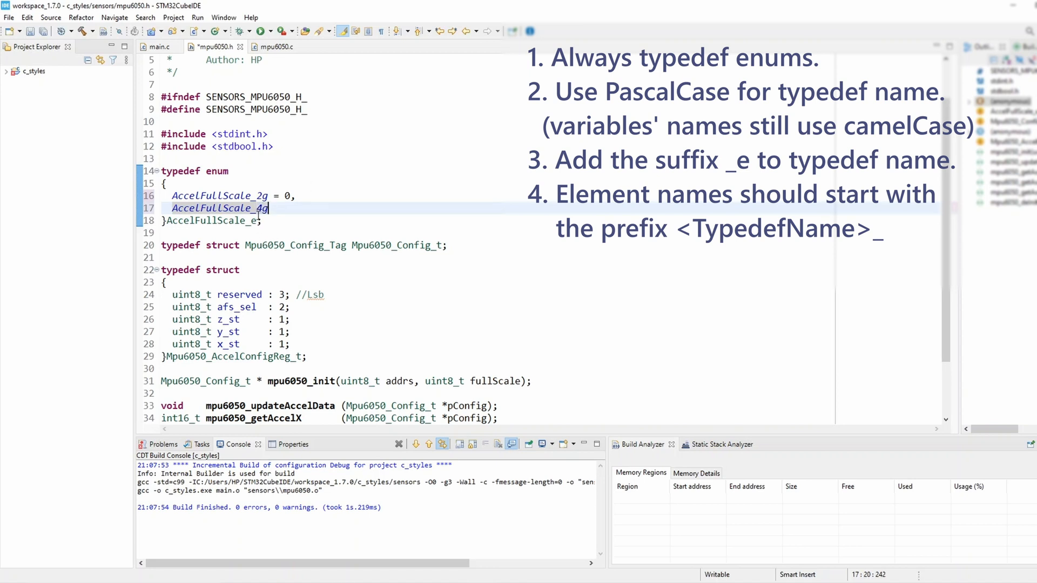
pyautogui.doubleClick(212, 207)
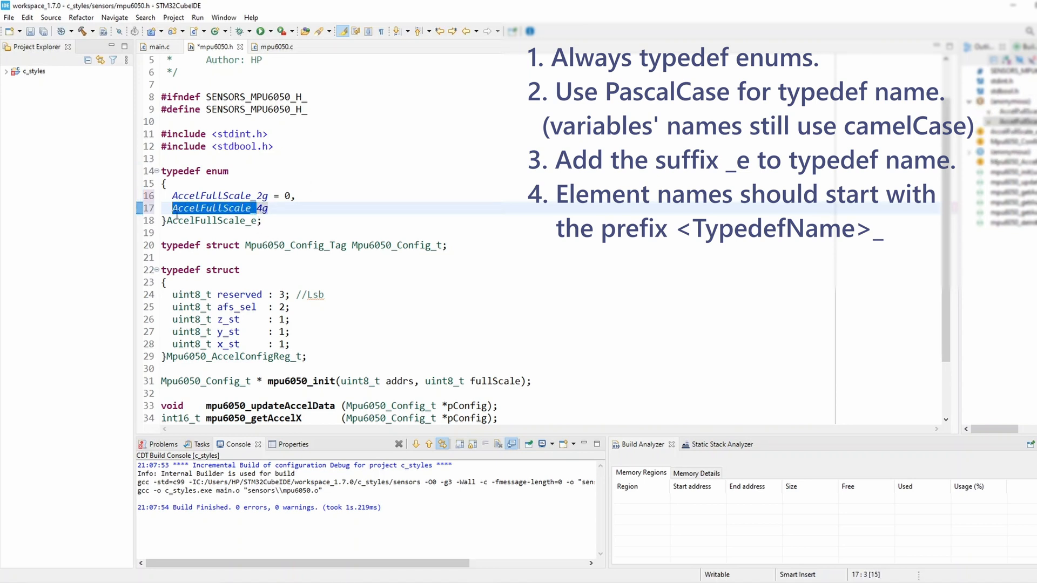
pyautogui.click(235, 221)
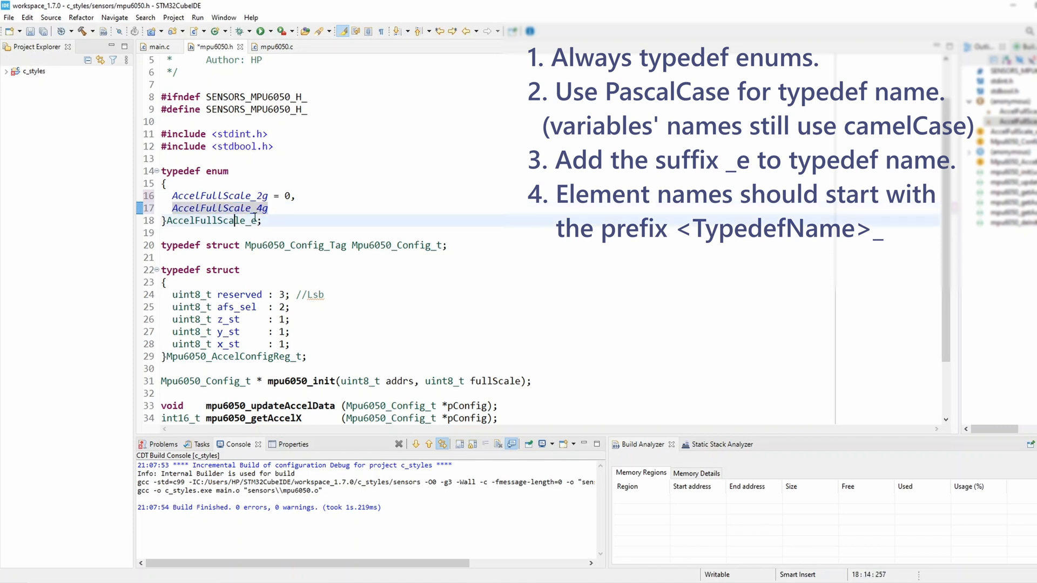
pyautogui.doubleClick(250, 207)
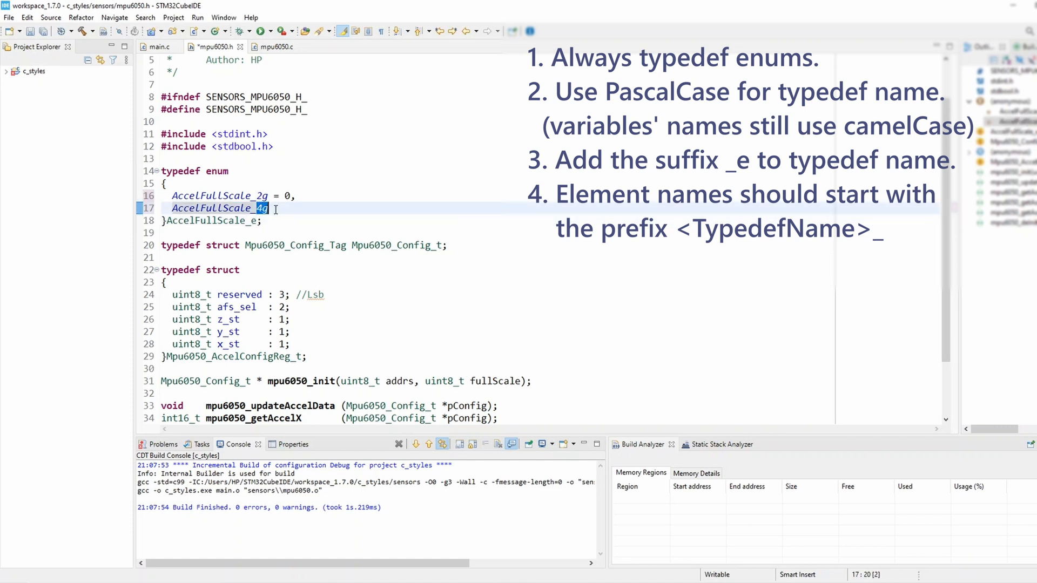
pyautogui.click(265, 207)
pyautogui.write('AccelFullScale_')
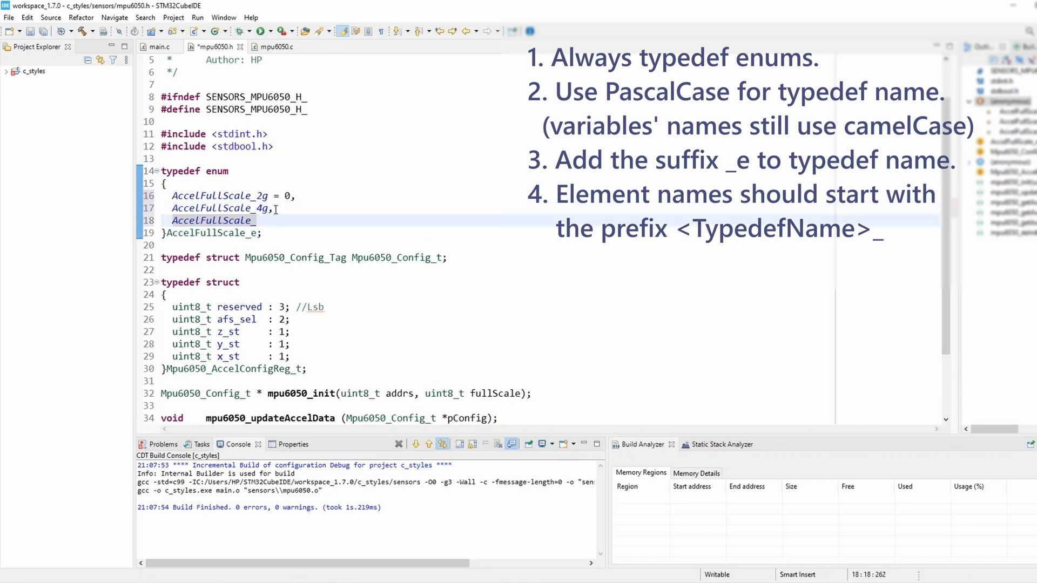
pyautogui.write('8g,')
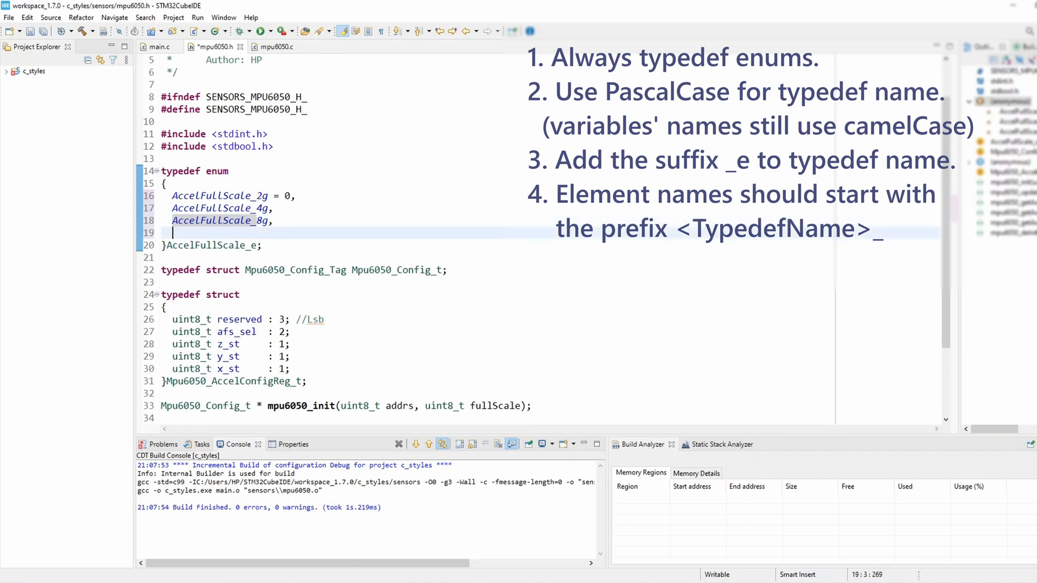
pyautogui.write('AccelFullScale_16')
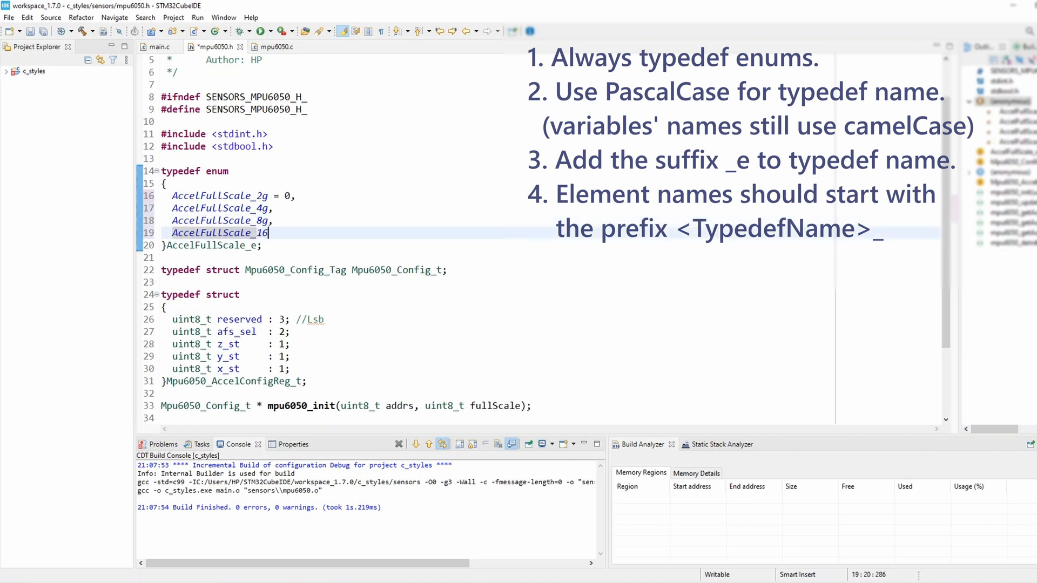
pyautogui.write('g,')
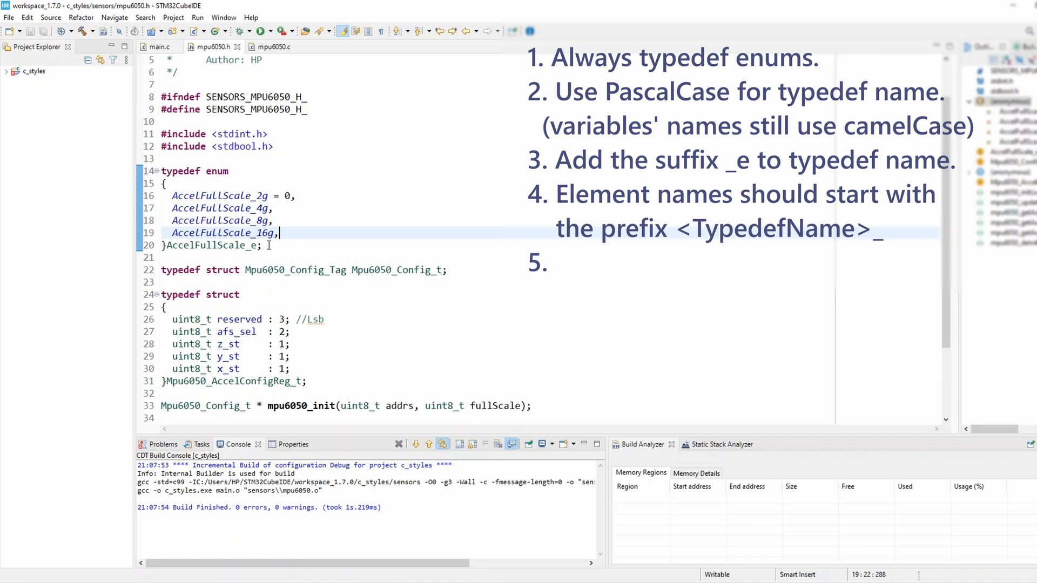
# Copy Mpu6050 from the struct tag in mpu6050.c and prefix the enum type and elements with Mpu6050_
pyautogui.write('Good to use <filename>_ as a prefix.')
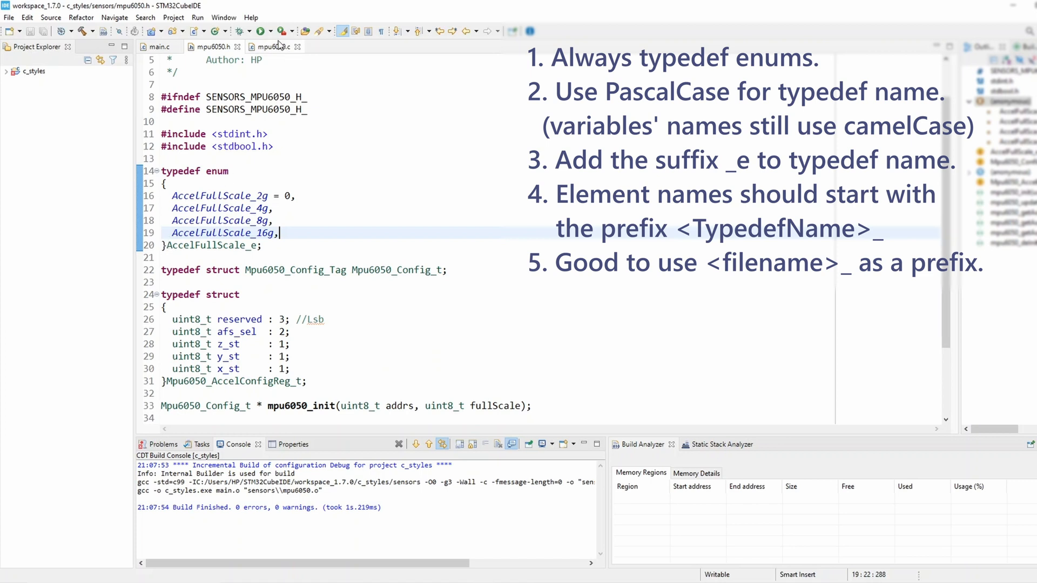
pyautogui.moveTo(271, 46)
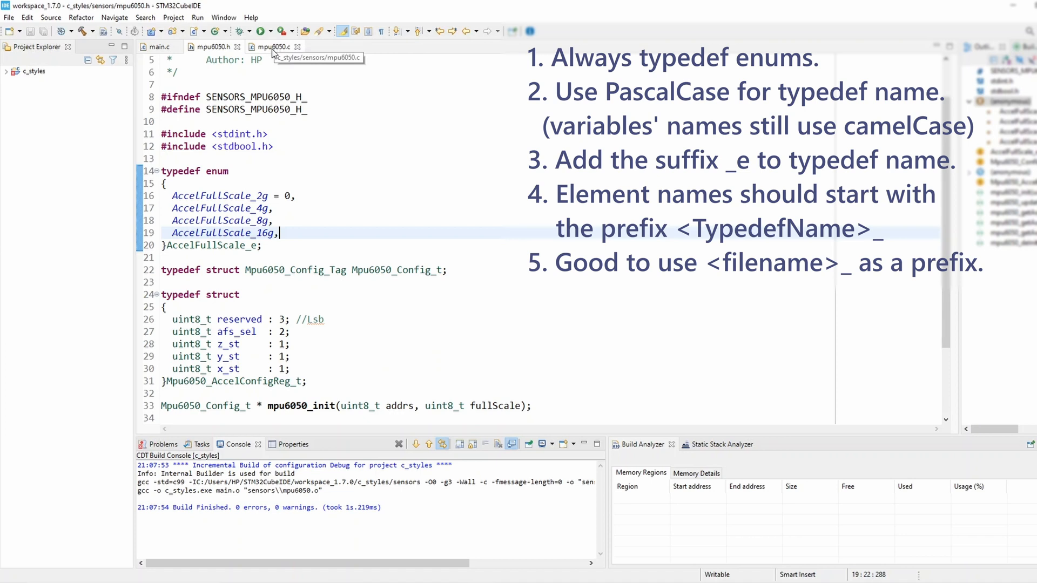
pyautogui.click(270, 46)
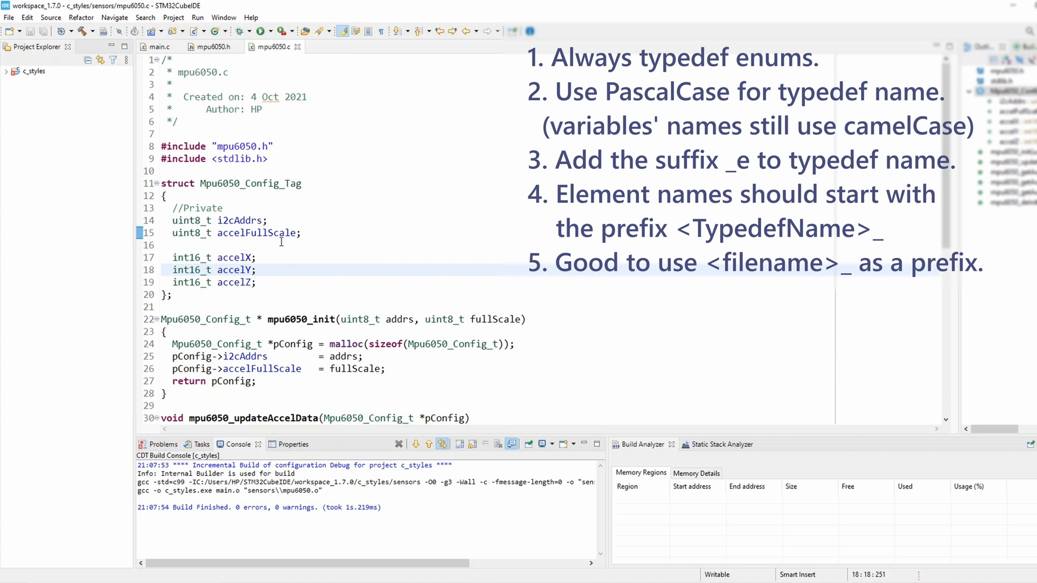
pyautogui.doubleClick(221, 183)
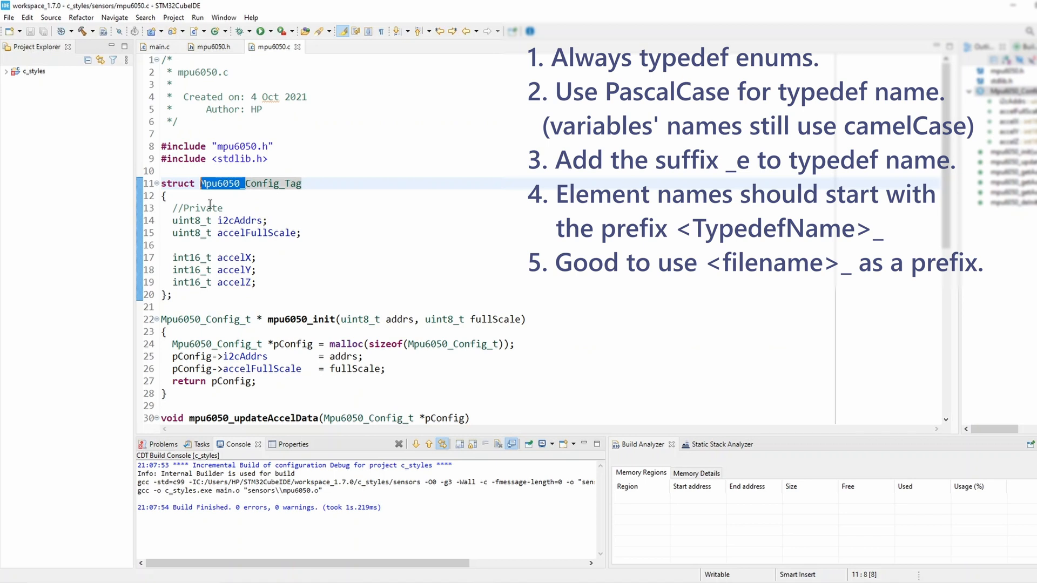
pyautogui.moveTo(207, 195)
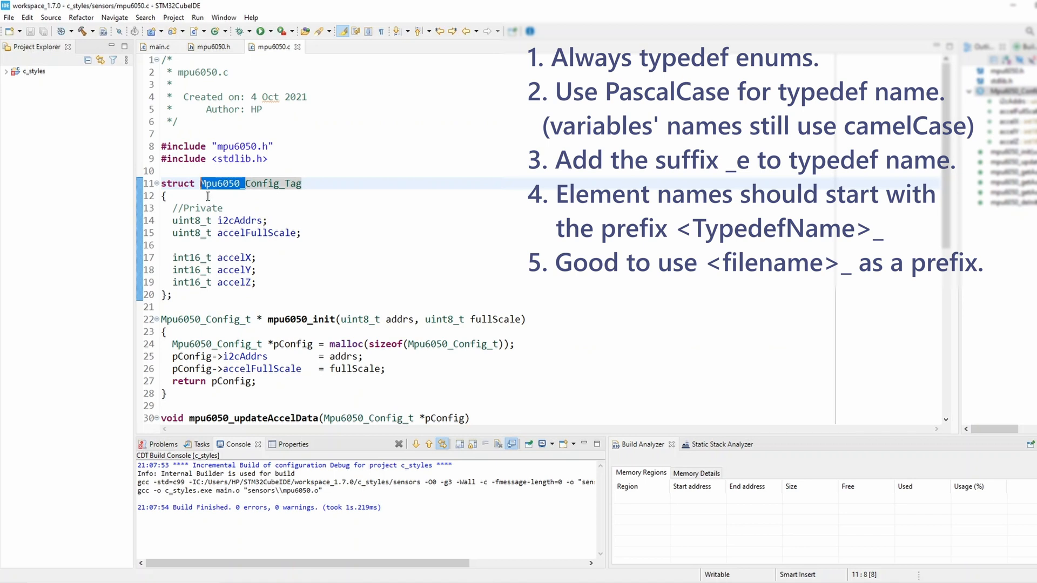
pyautogui.click(211, 47)
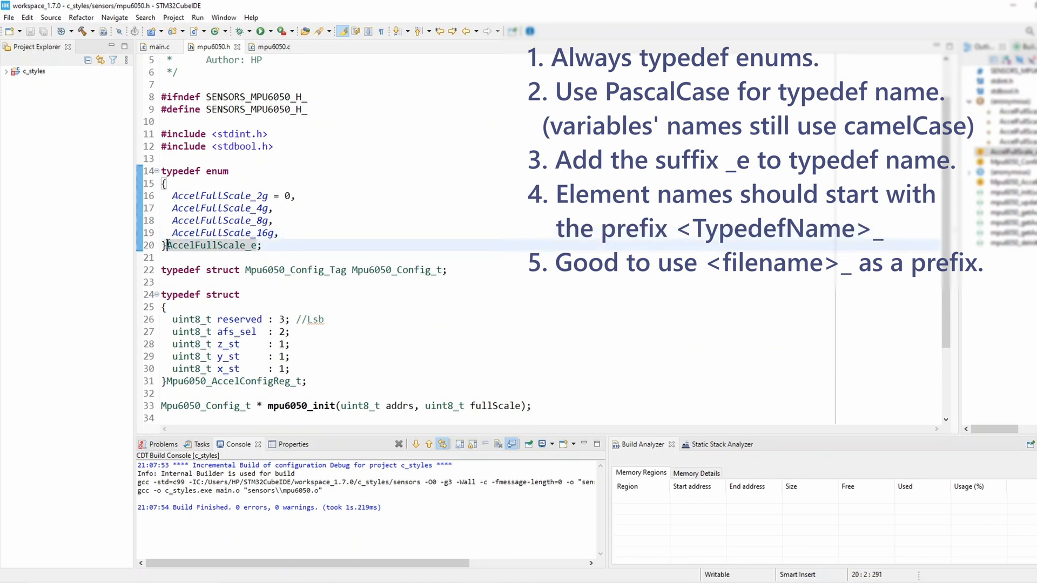
pyautogui.write('Mpu6050_')
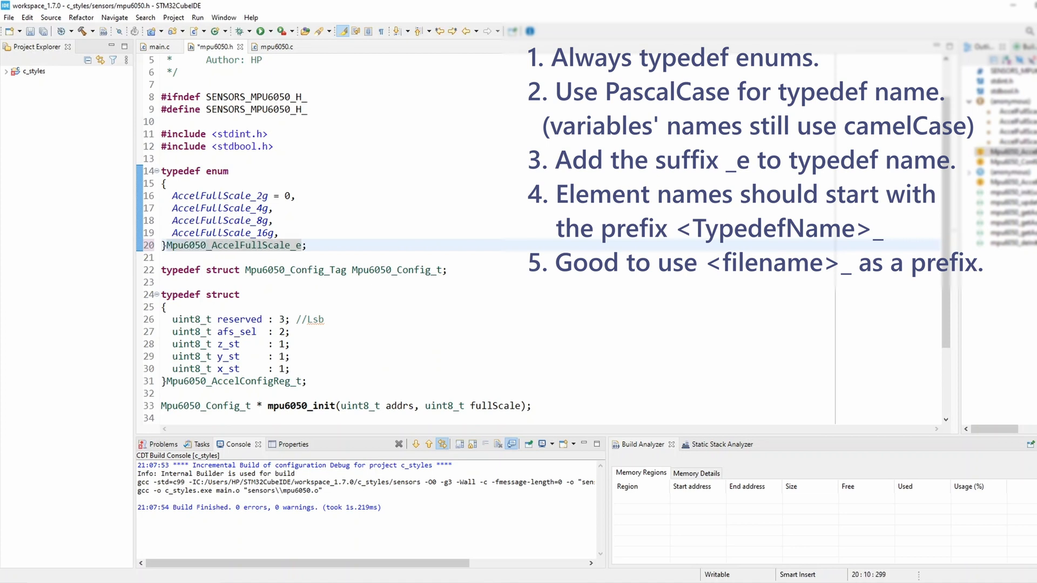
pyautogui.click(298, 270)
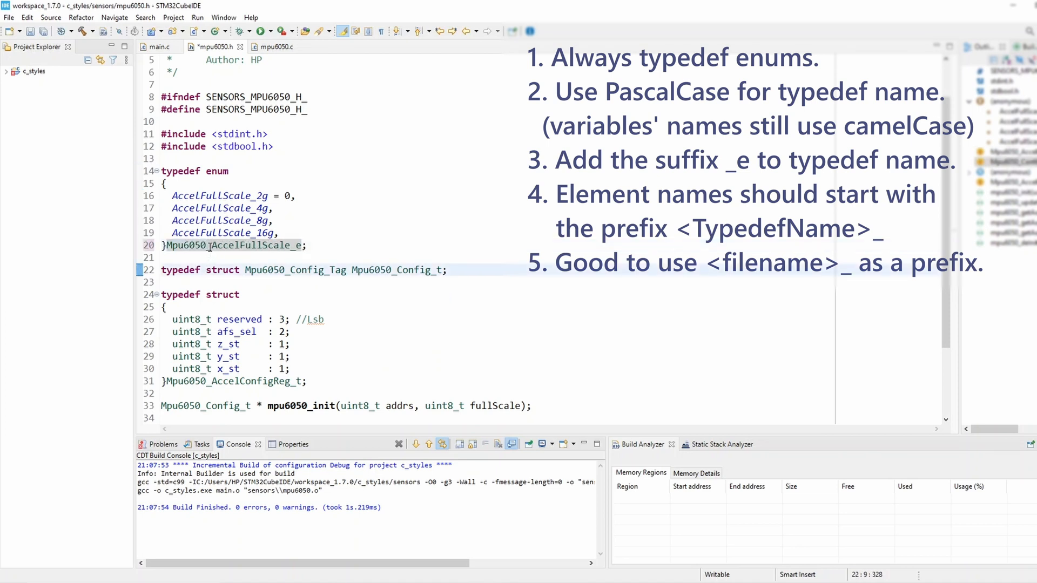
pyautogui.doubleClick(187, 245)
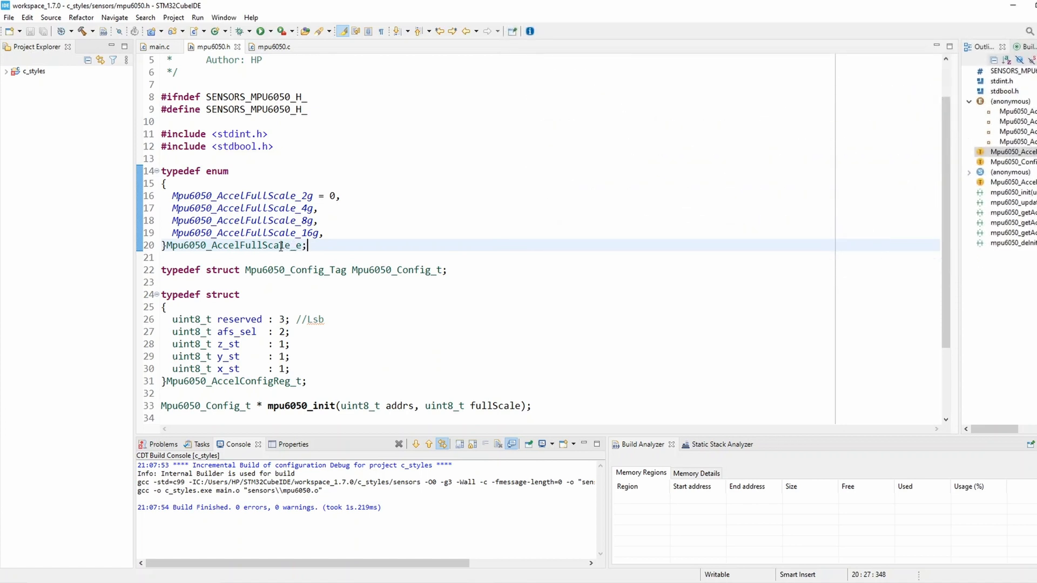
pyautogui.doubleClick(231, 245)
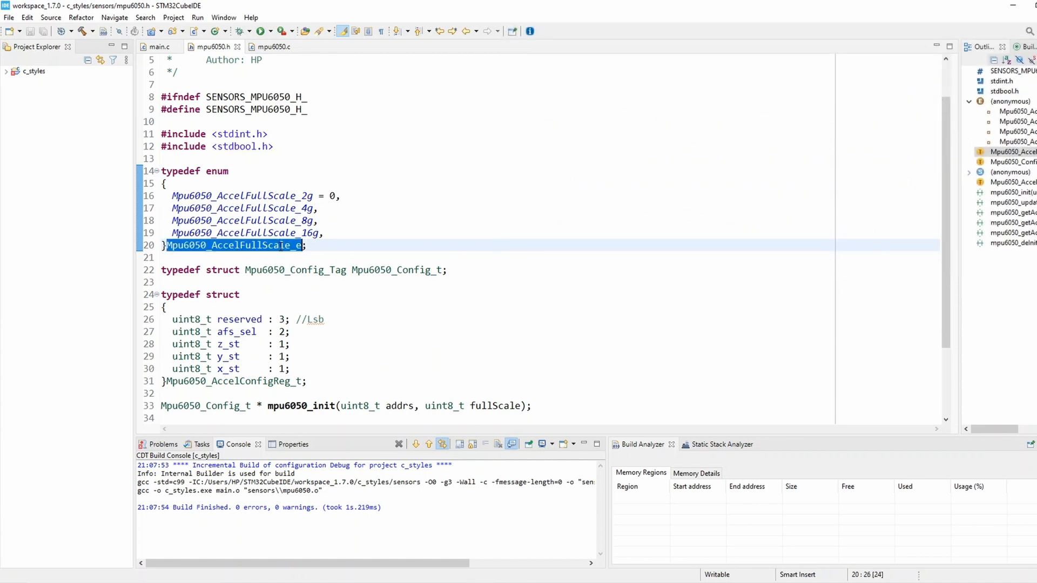
pyautogui.moveTo(272, 46)
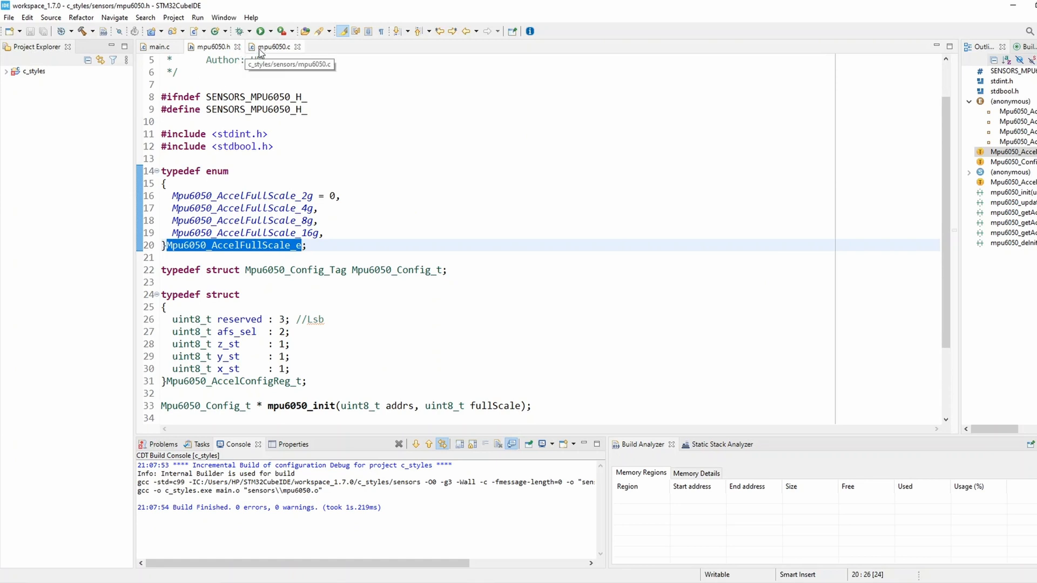
pyautogui.click(272, 46)
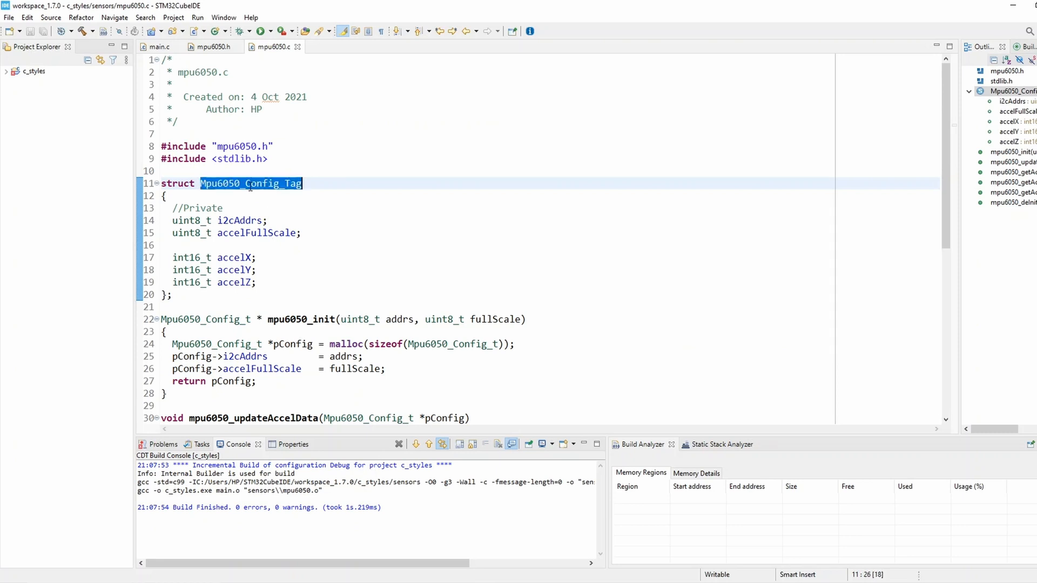
pyautogui.click(257, 270)
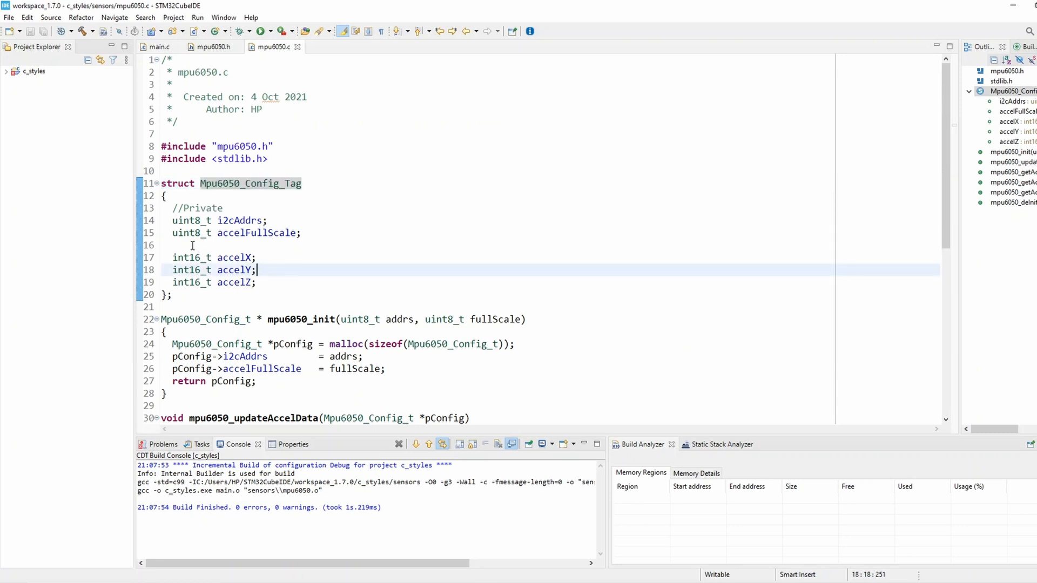
pyautogui.moveTo(185, 233)
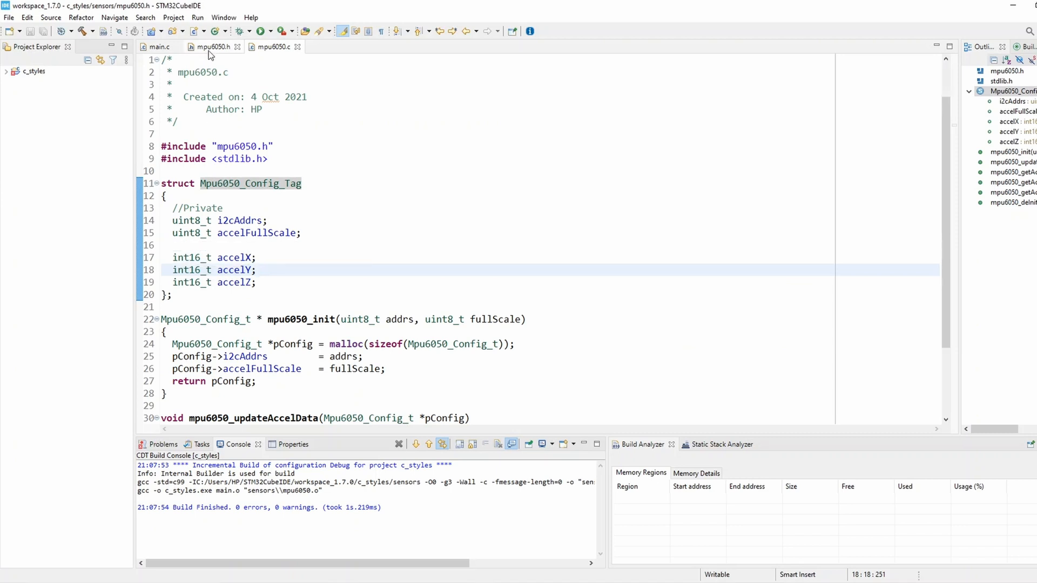
pyautogui.click(211, 47)
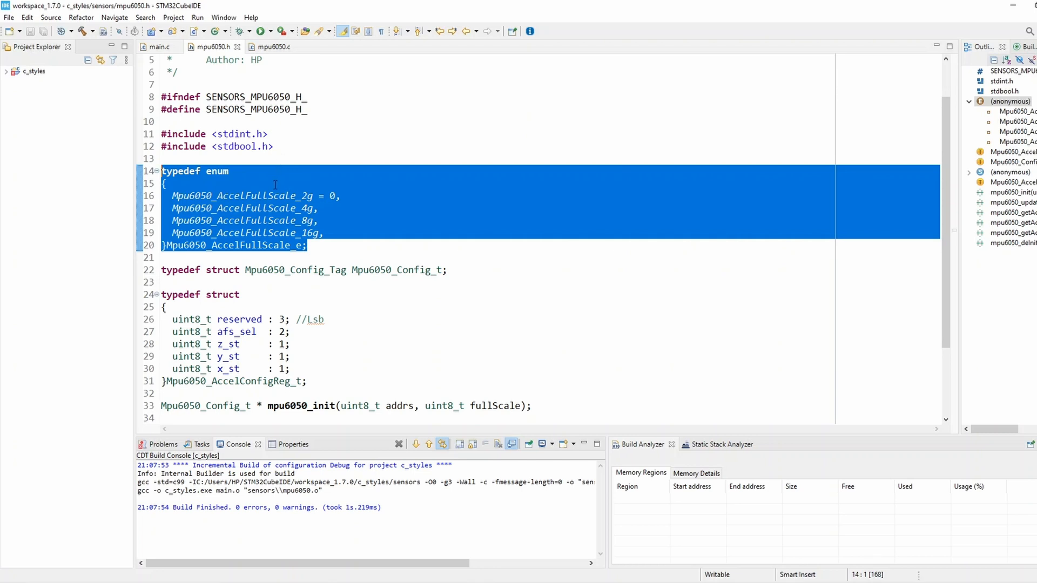
pyautogui.click(281, 245)
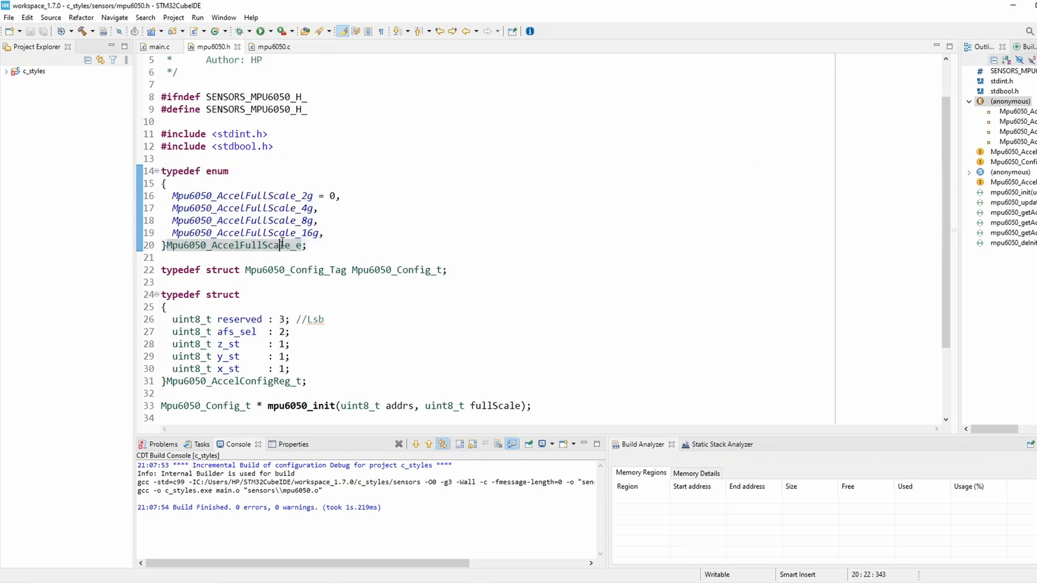
pyautogui.moveTo(162, 171); pyautogui.dragTo(306, 245)
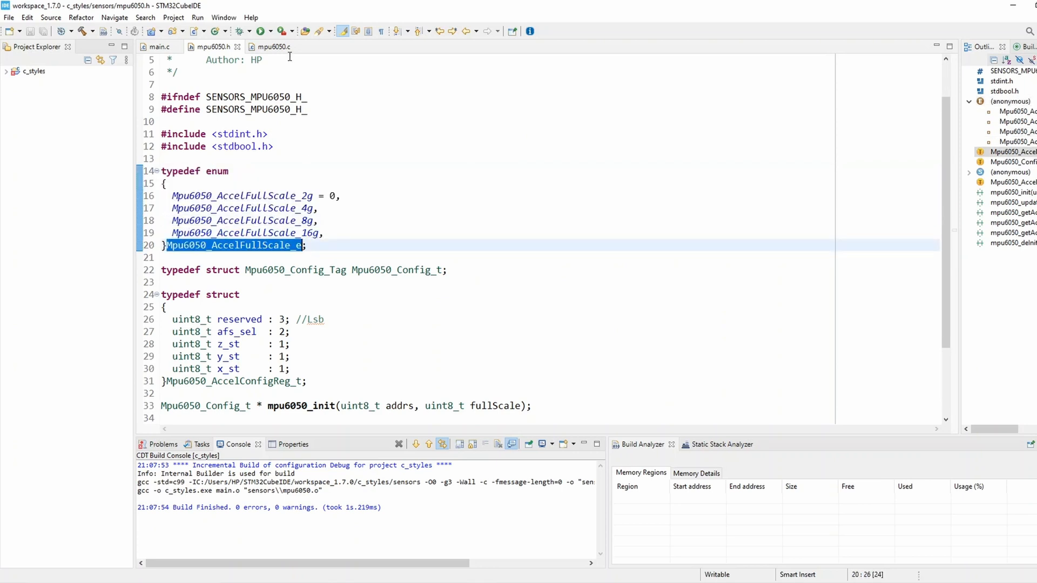
# Replace uint8_t with Mpu6050_AccelFullScale_e for accelFullScale and the fullScale parameter in mpu6050.c and .h
pyautogui.click(270, 47)
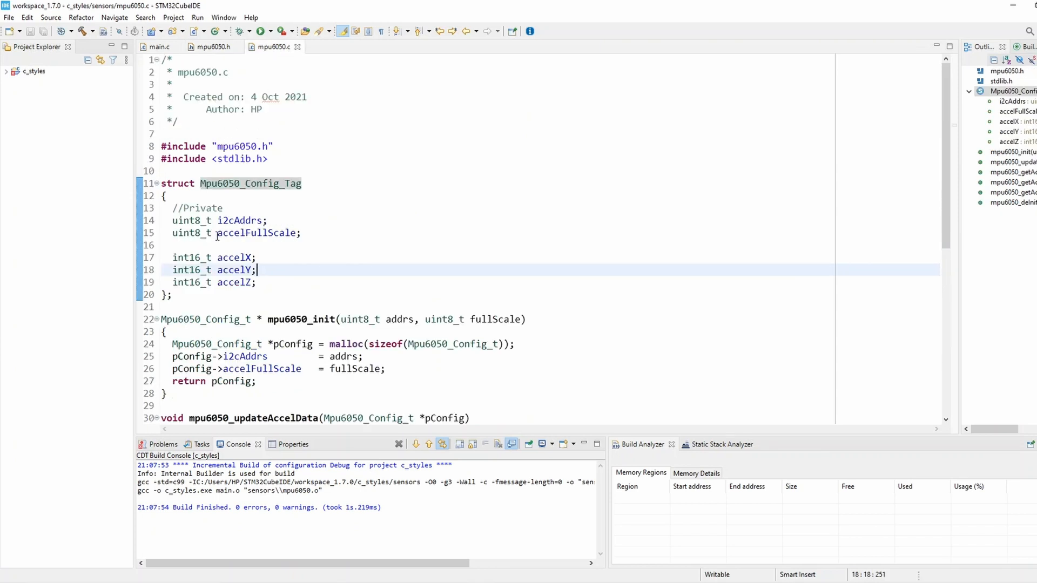
pyautogui.doubleClick(191, 234)
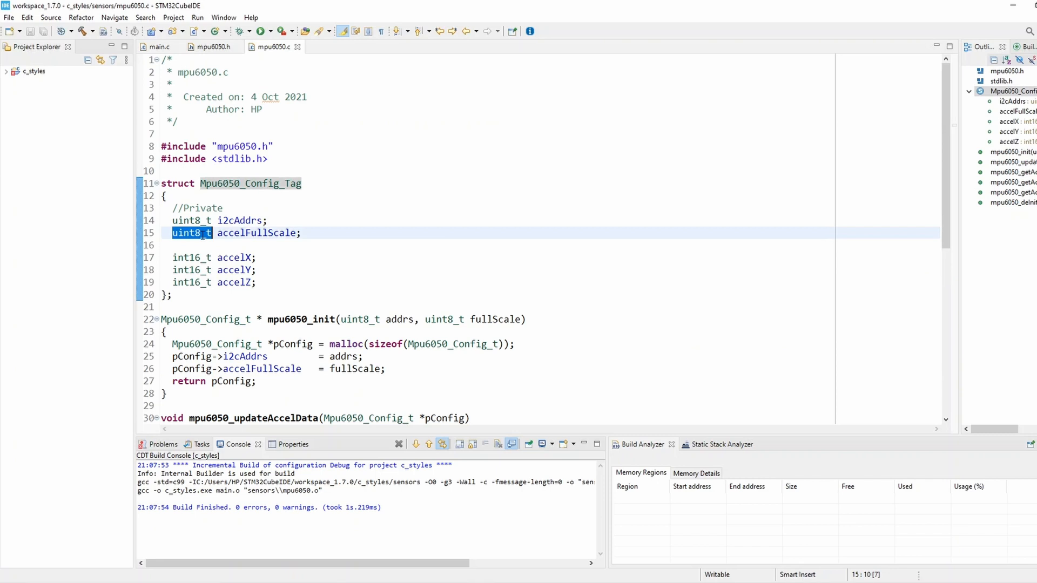
pyautogui.write('Mpu6050_AccelFullScale_e')
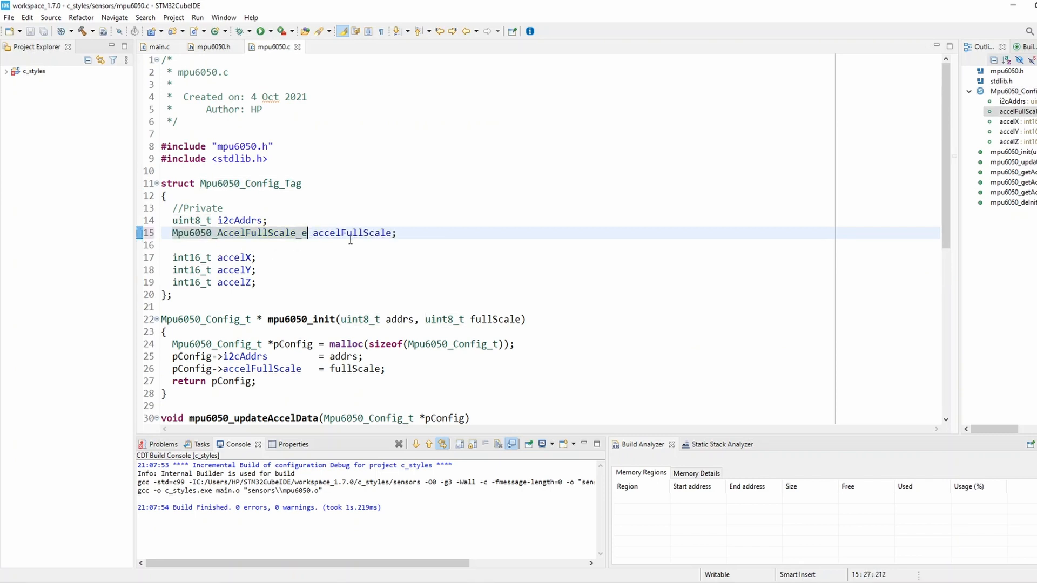
pyautogui.moveTo(331, 306)
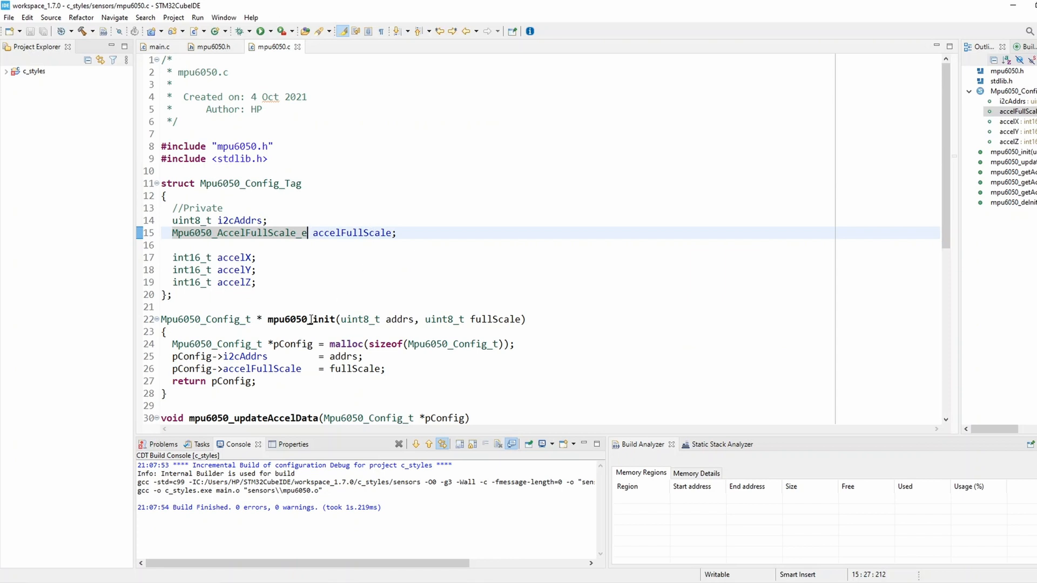
pyautogui.moveTo(446, 320)
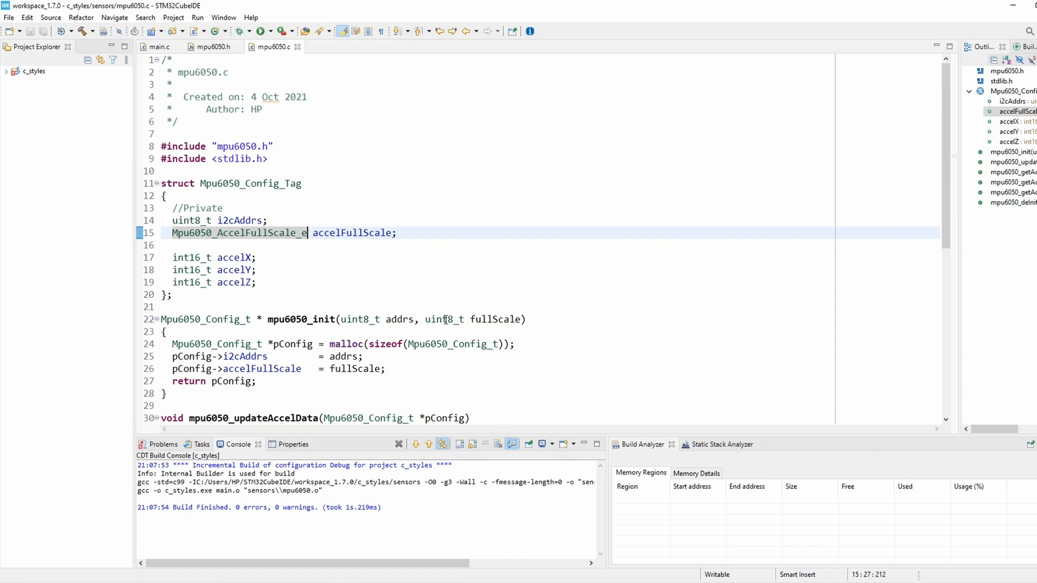
pyautogui.doubleClick(444, 319)
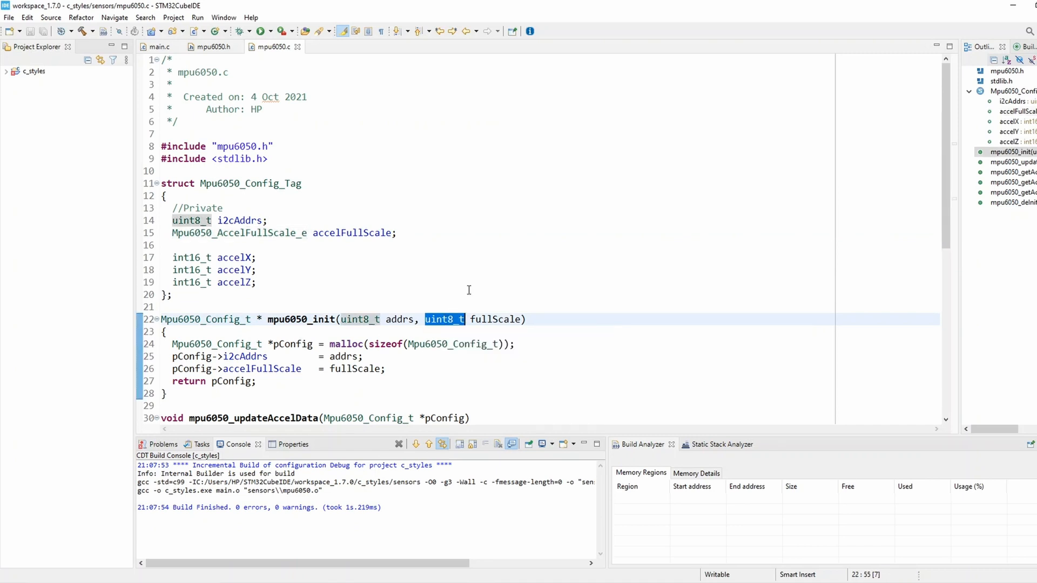
pyautogui.write('Mpu6050_AccelFullScale_e;')
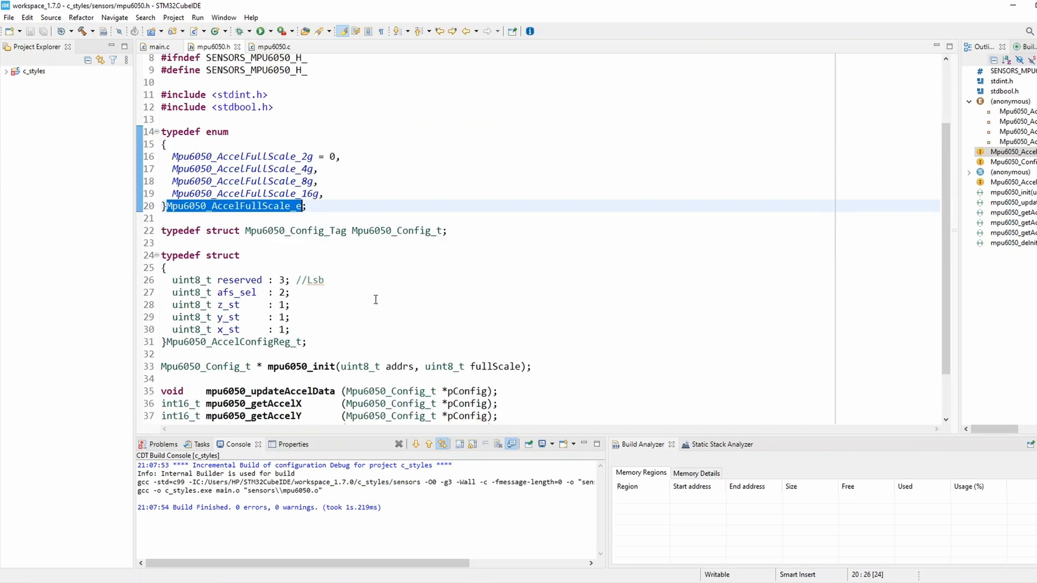
pyautogui.doubleClick(444, 367)
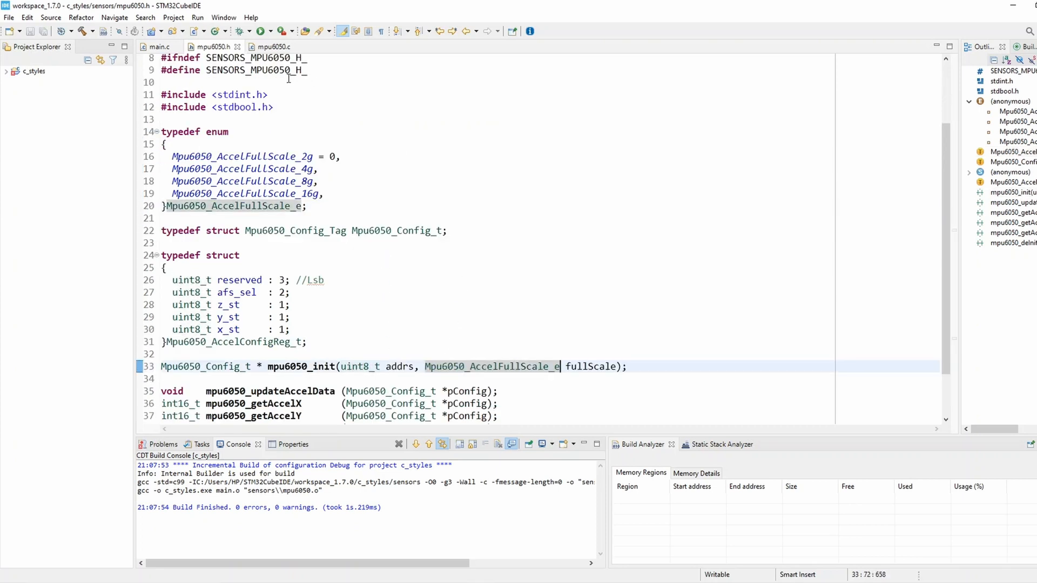
pyautogui.click(157, 46)
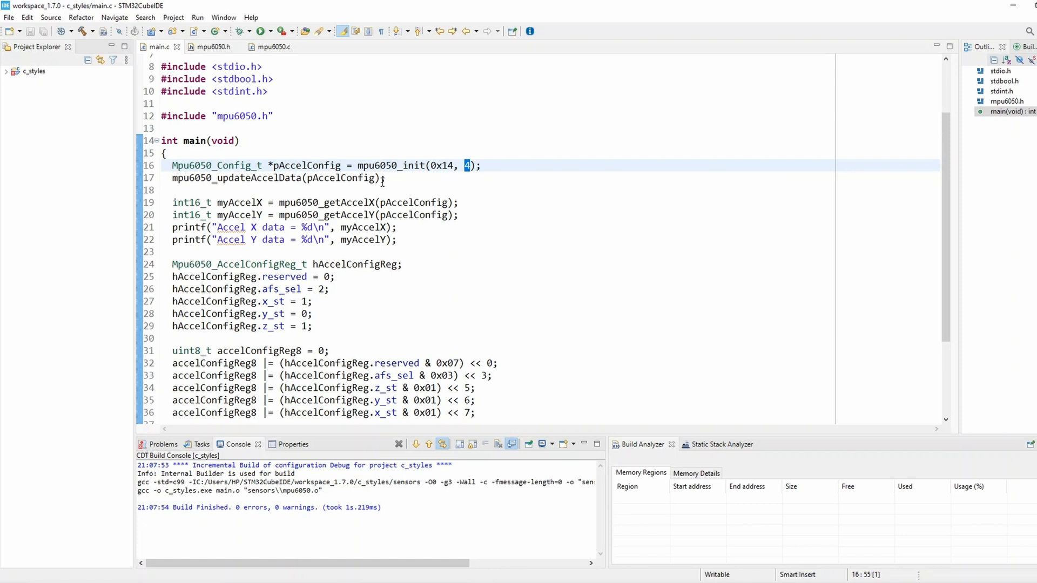
pyautogui.moveTo(286, 120)
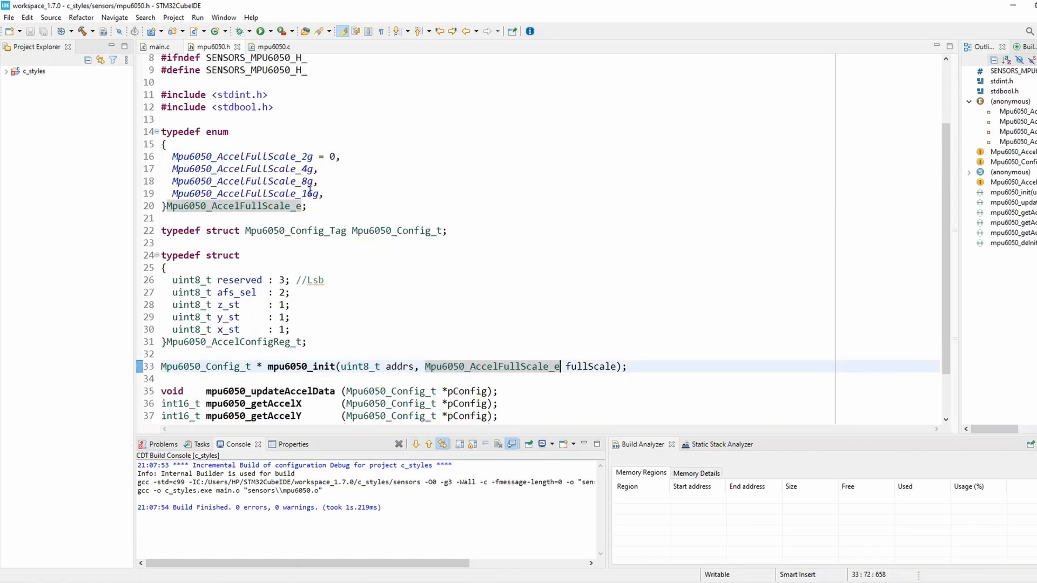
# Pass Mpu6050_AccelFullScale_8g instead of 4 to mpu6050_init in main.c and build the project
pyautogui.doubleClick(243, 181)
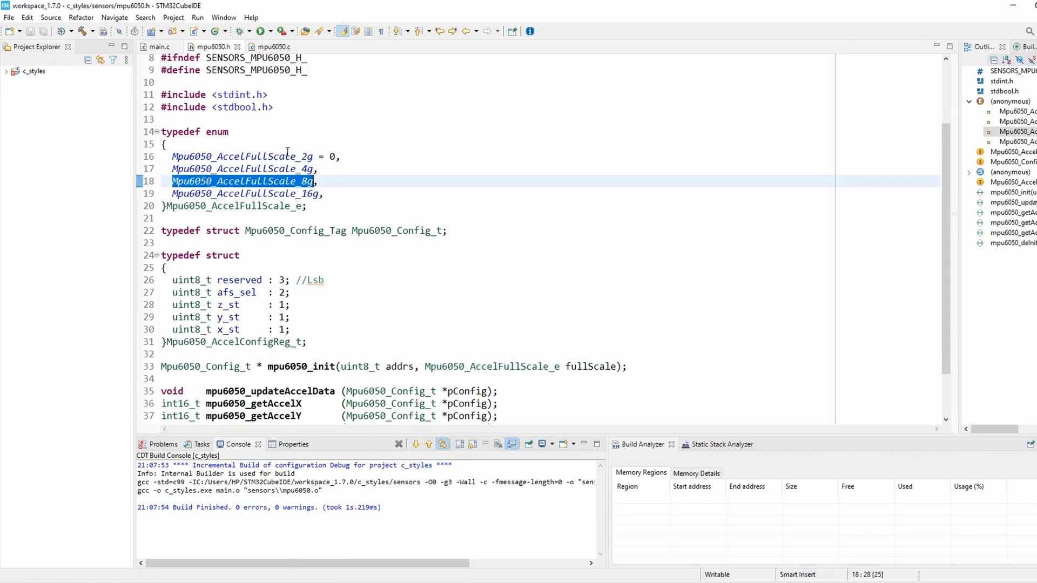
pyautogui.click(161, 46)
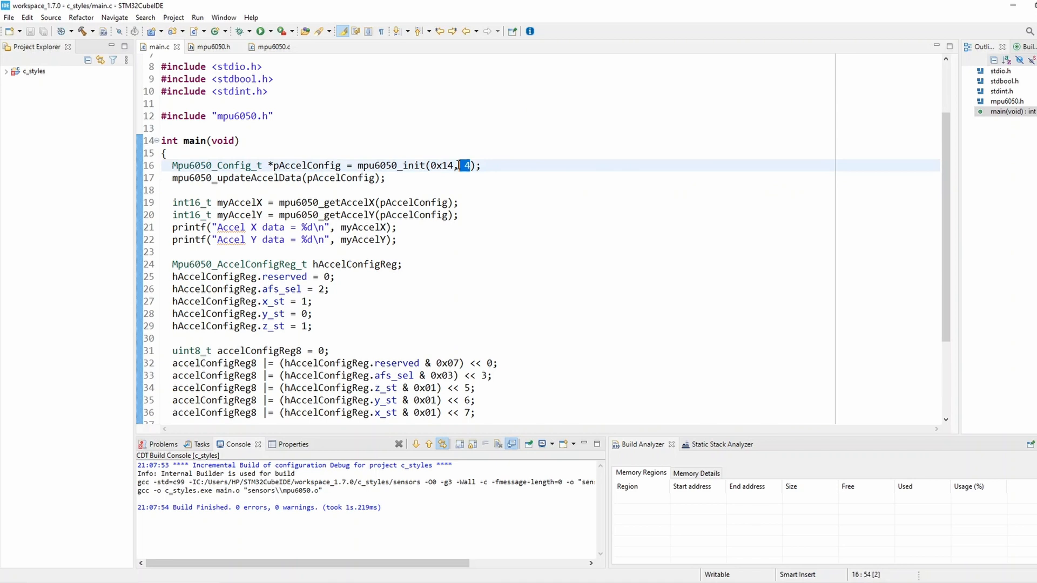
pyautogui.write('Mpu6050_AccelFullScale_8g')
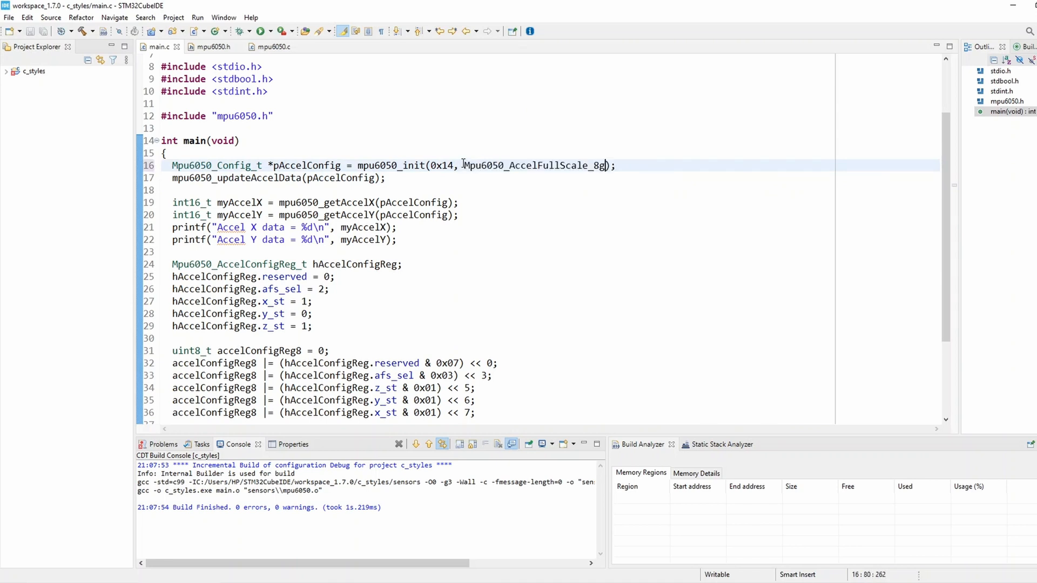
pyautogui.doubleClick(533, 165)
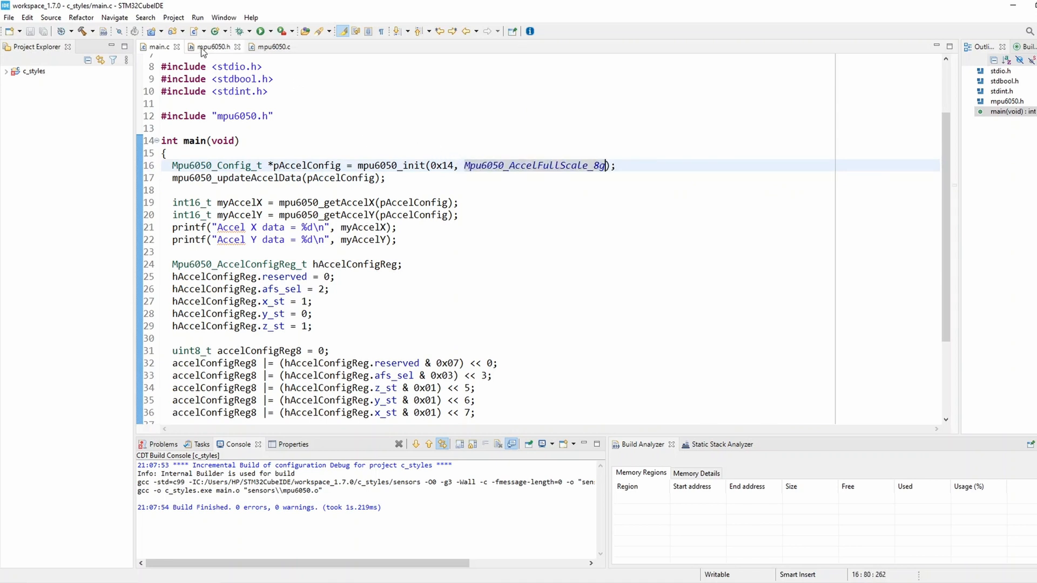
pyautogui.moveTo(211, 47)
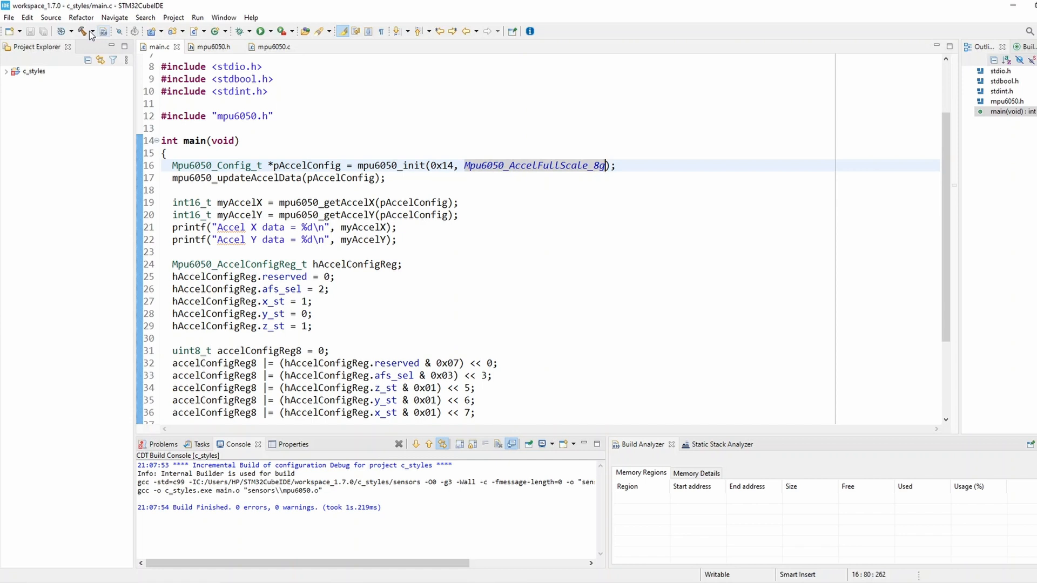
pyautogui.click(81, 31)
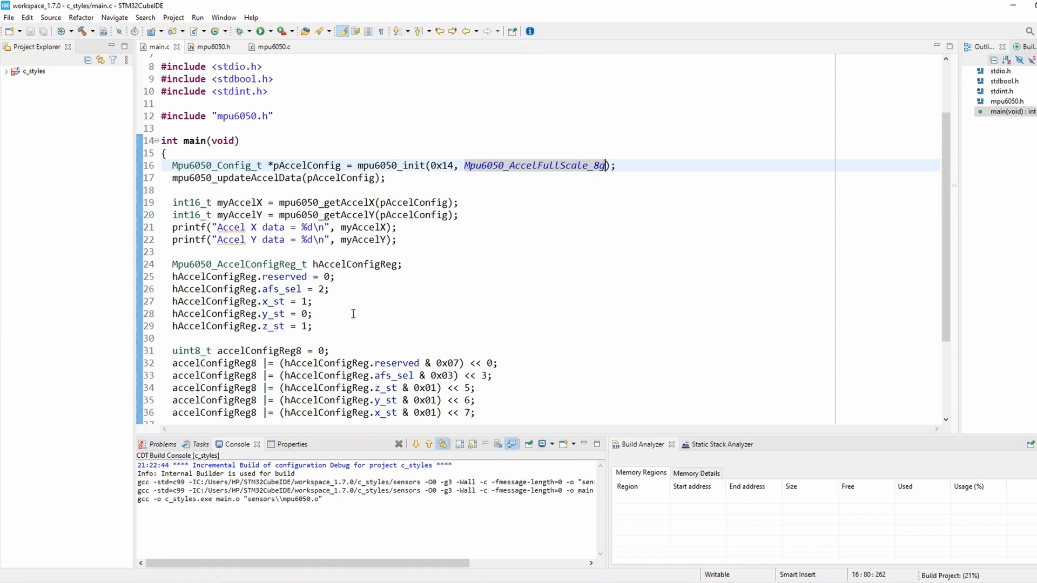